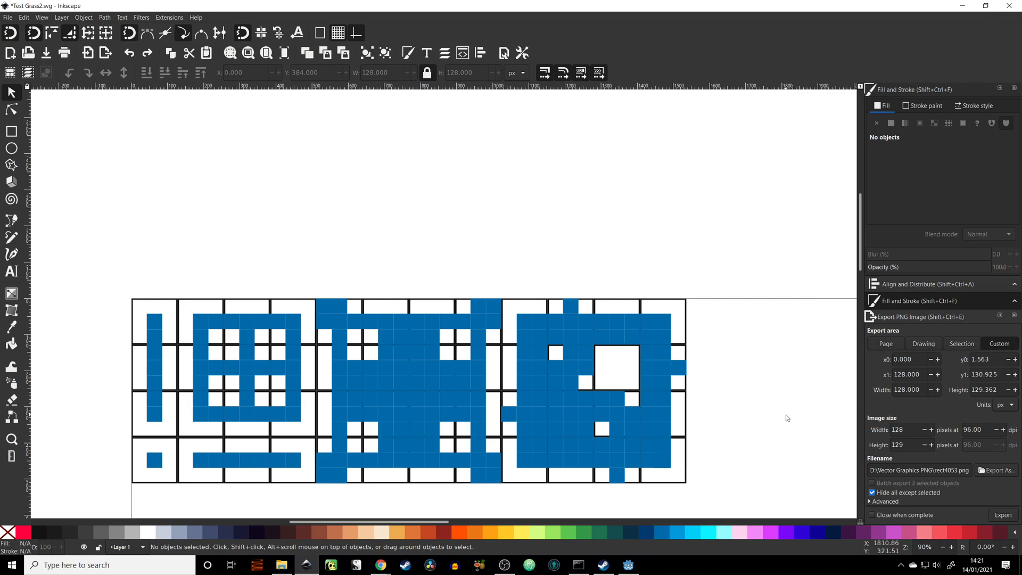
mouse_move(525, 315)
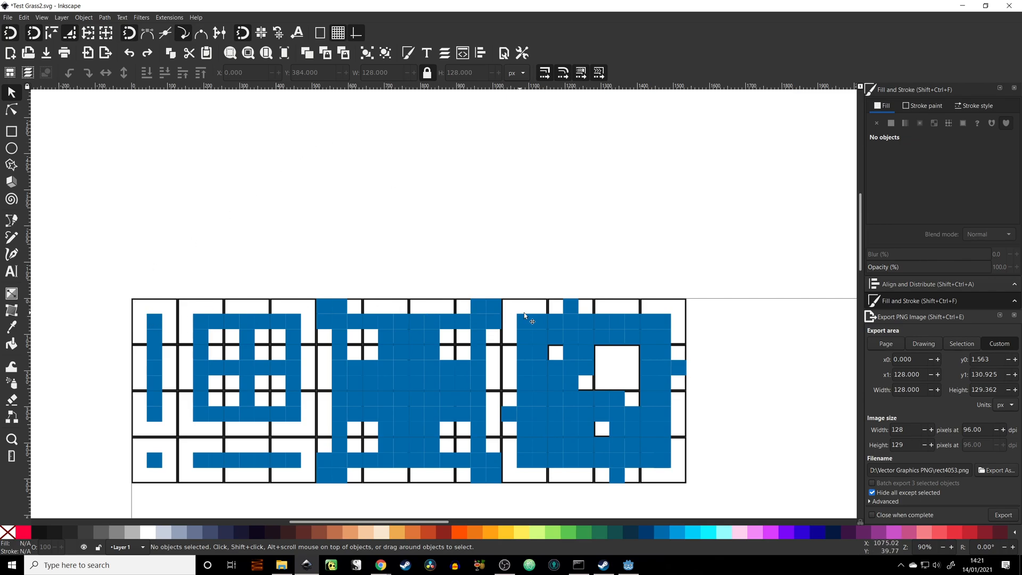
mouse_move(191, 314)
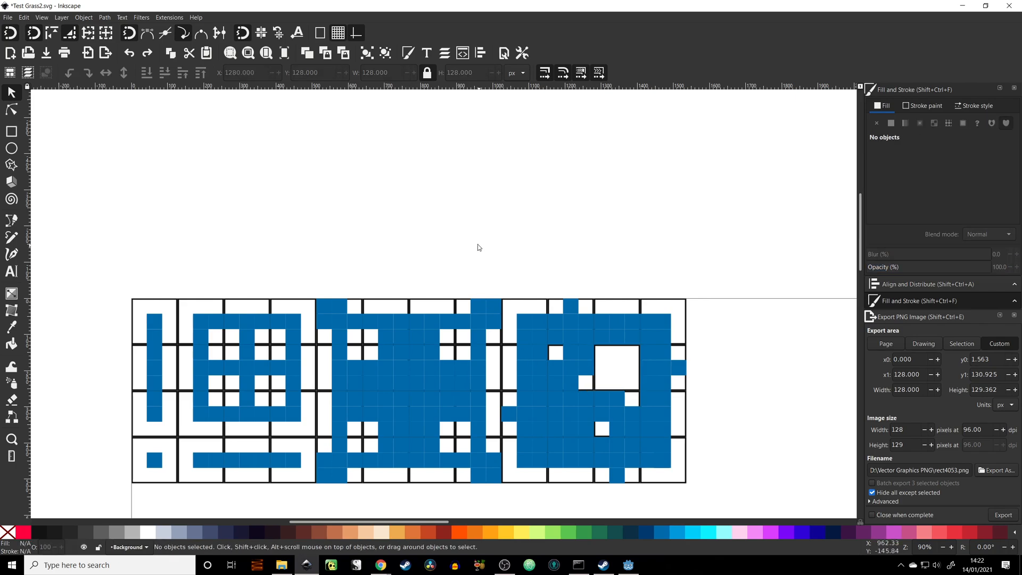
mouse_move(349, 362)
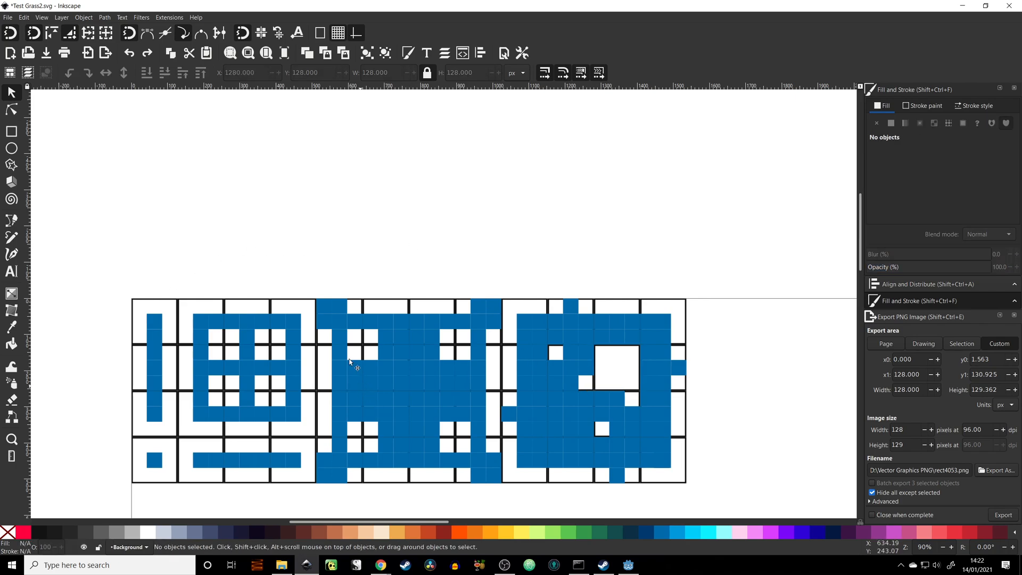
mouse_move(342, 319)
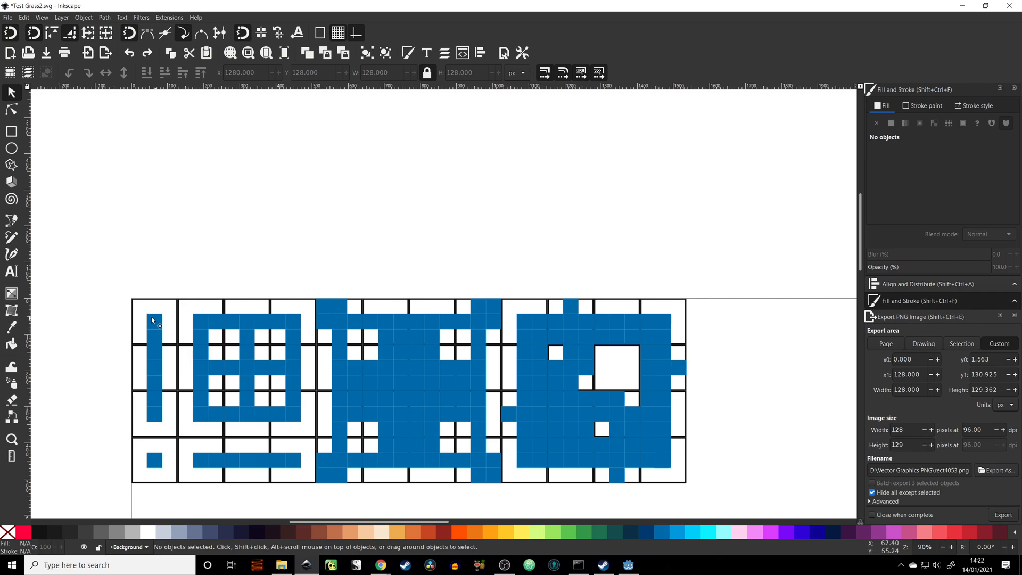
Step: Scroll the autotiling article down to its red 47-tile 3x3 bitmask tileset diagram
click(247, 346)
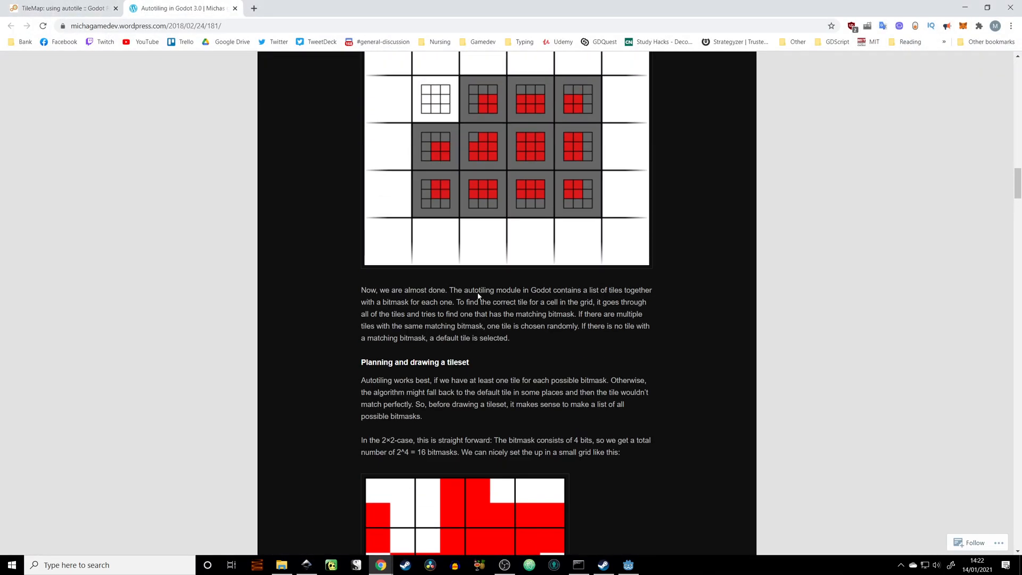
scroll(down, 3)
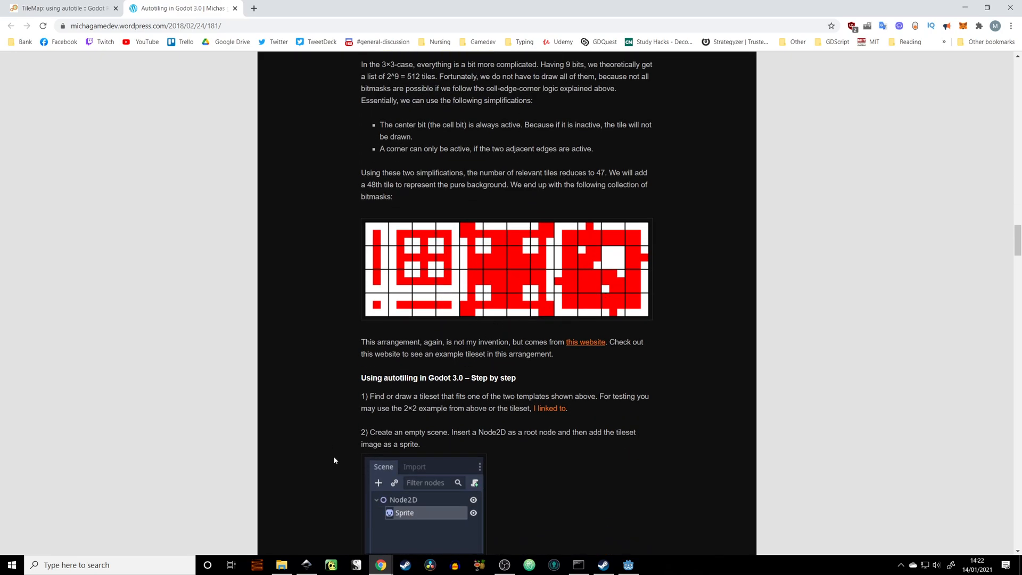
mouse_move(633, 164)
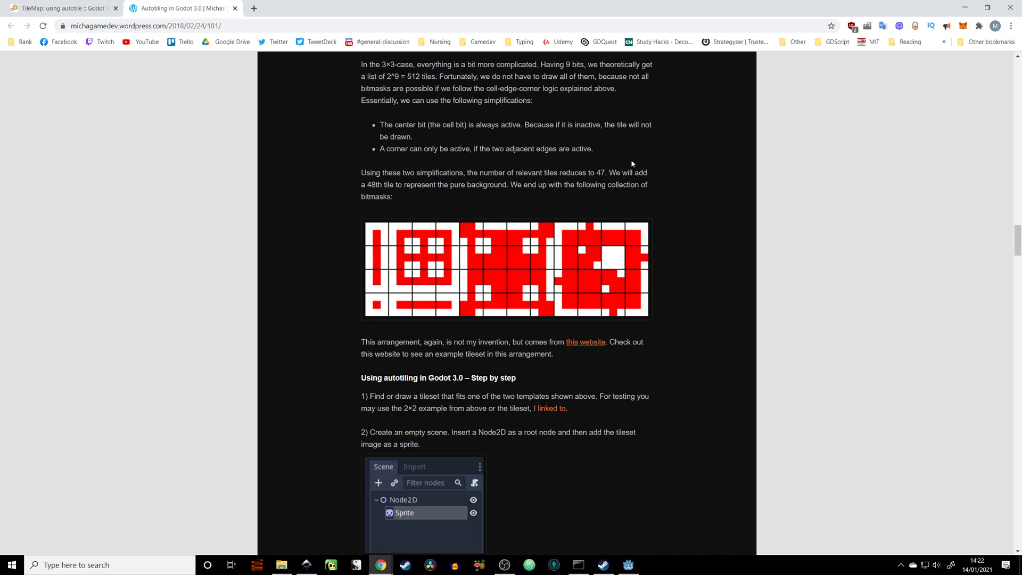
mouse_move(588, 247)
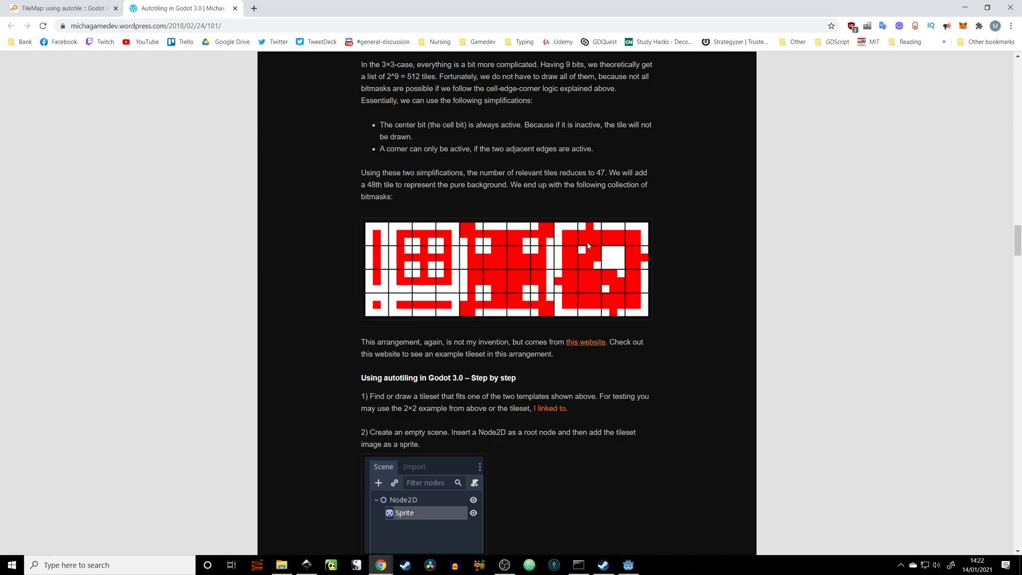
mouse_move(596, 304)
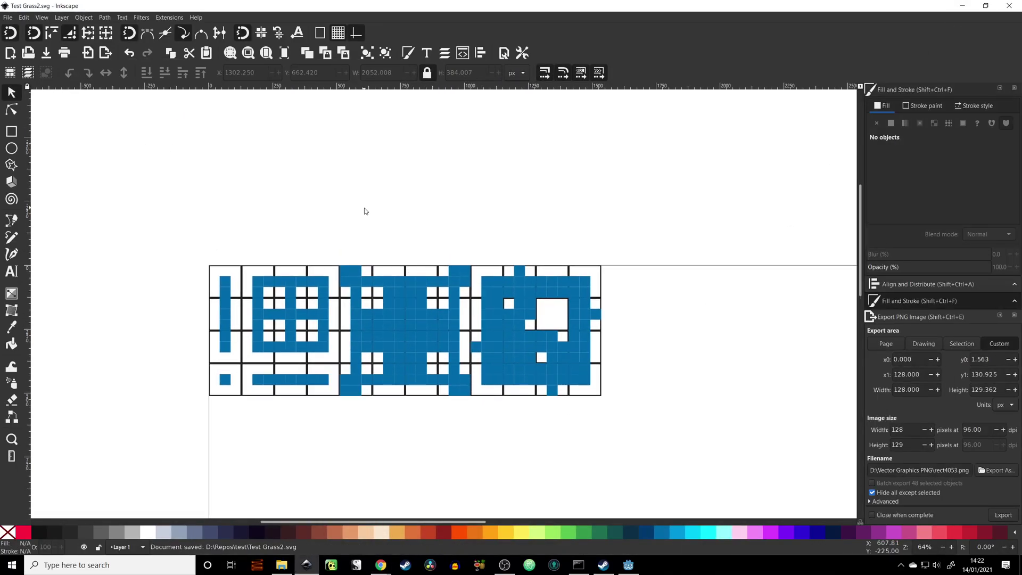
Step: Create a 2D scene with a Node2D root and add a TileMap child node
click(626, 564)
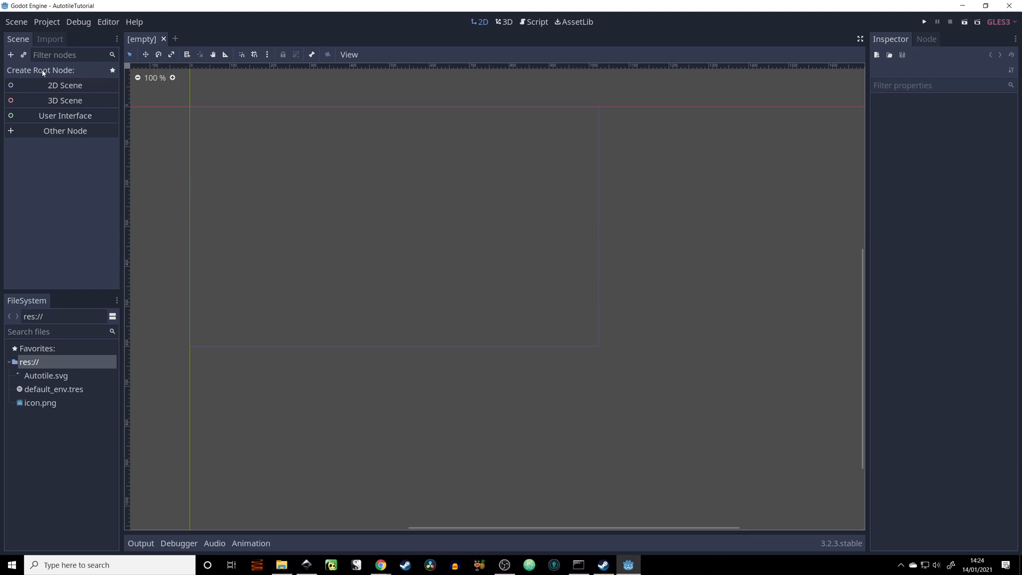
mouse_move(306, 177)
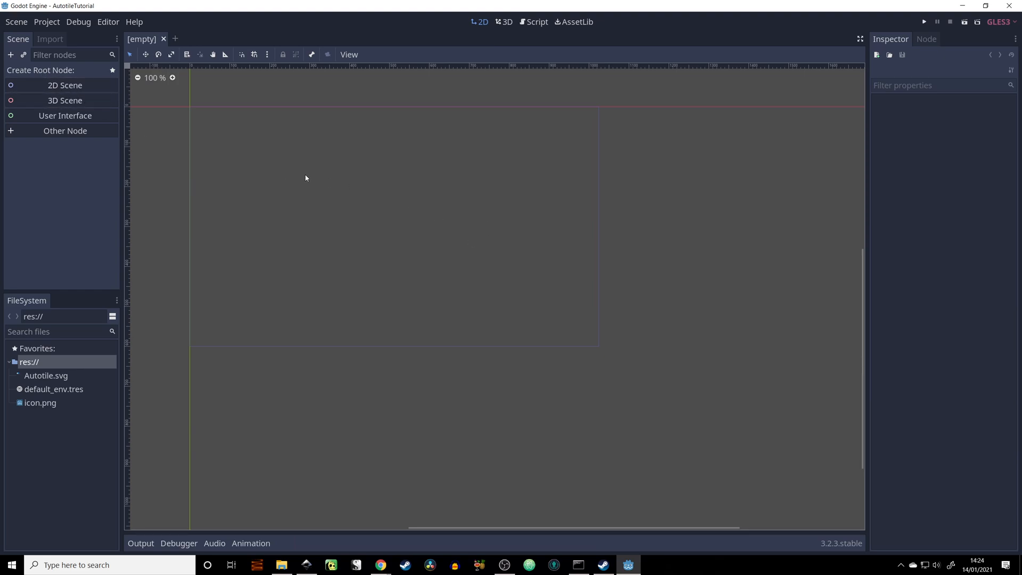
click(64, 85)
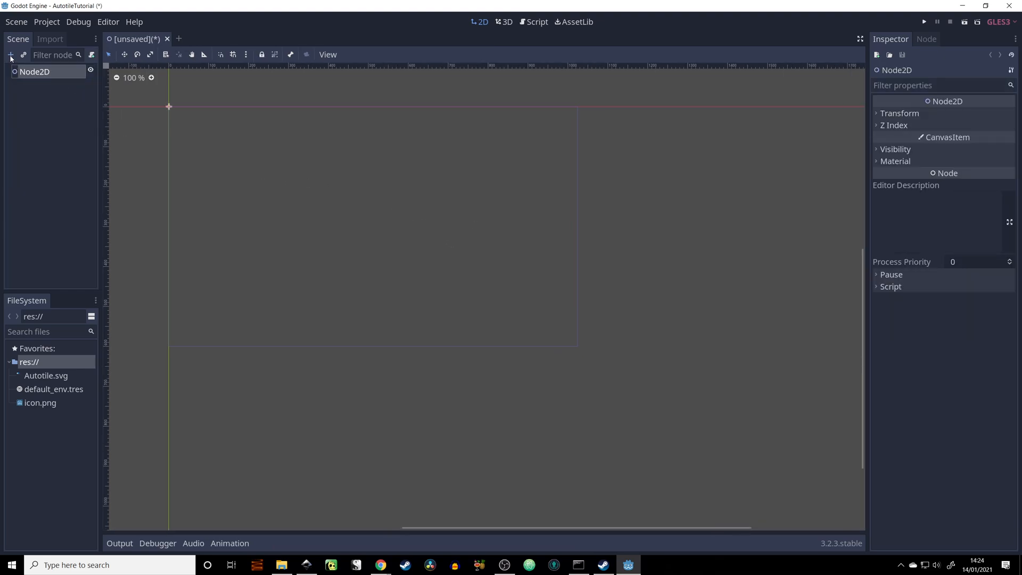
click(8, 54)
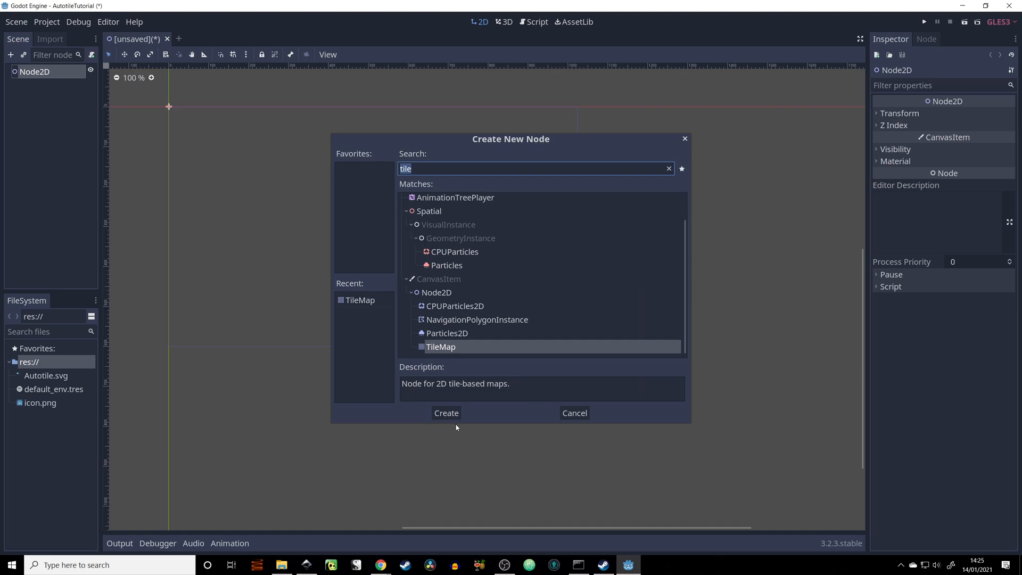
click(446, 413)
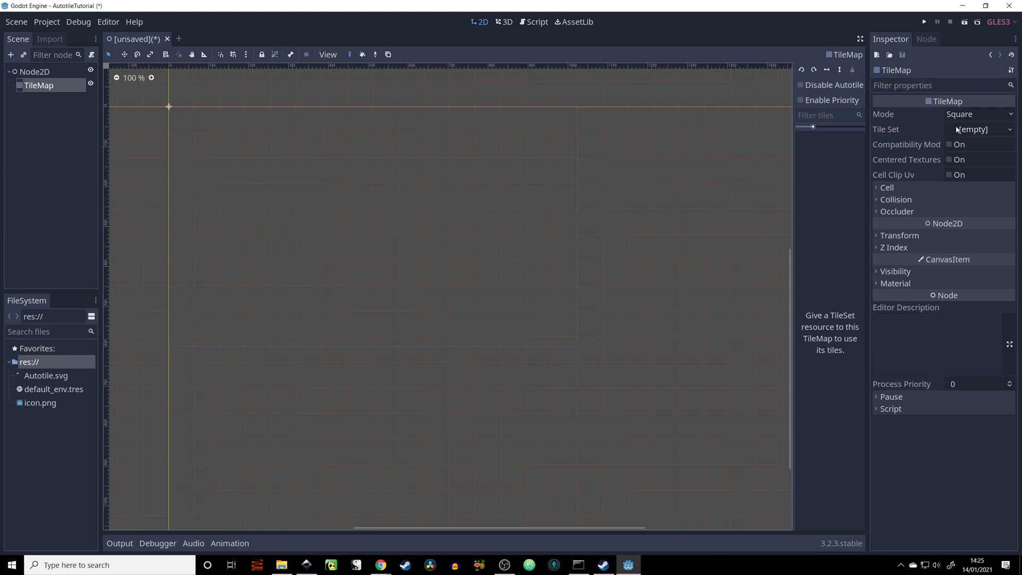
Step: Assign a brand-new empty TileSet to the TileMap's Tile Set property
click(978, 129)
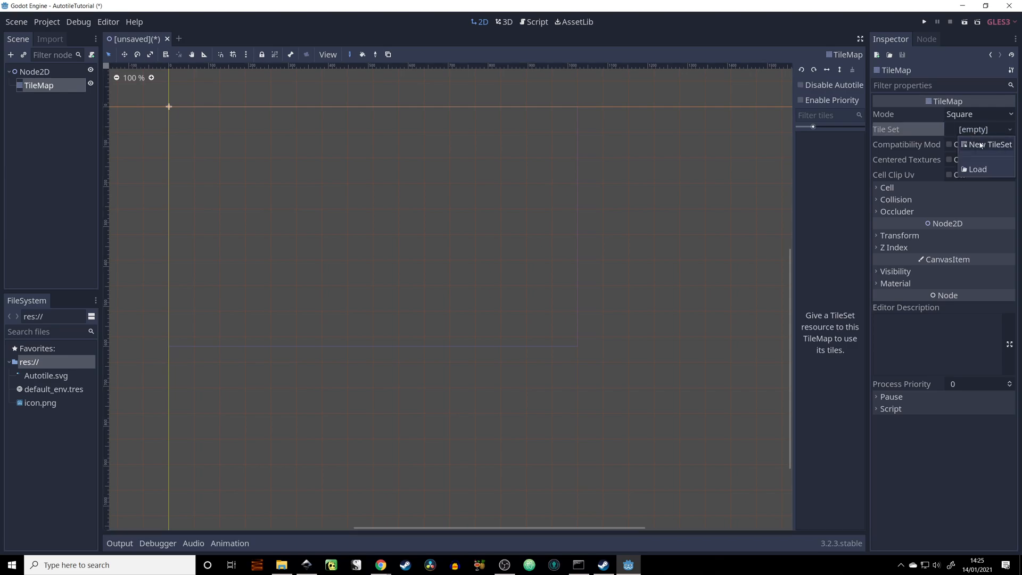
click(984, 145)
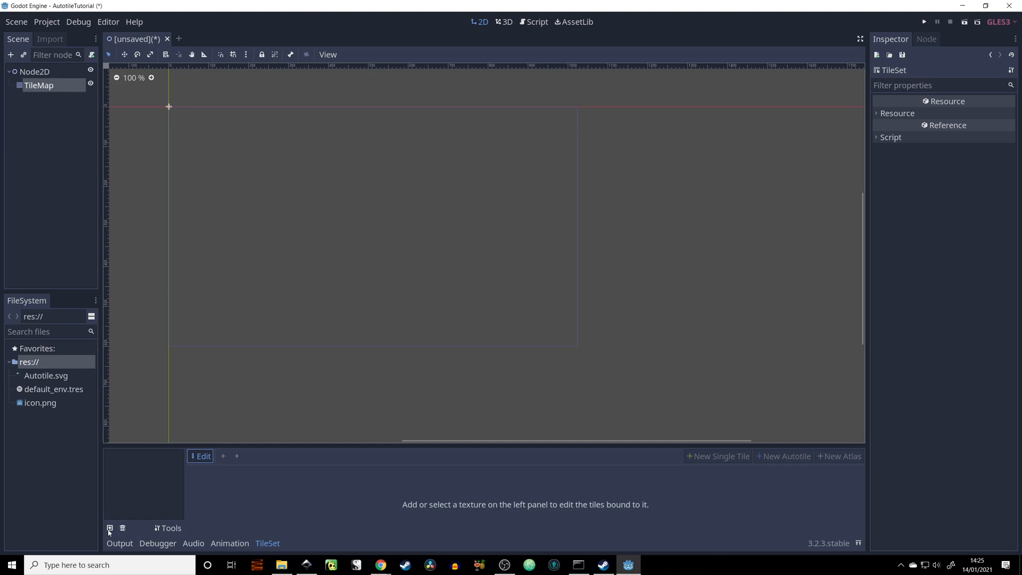
Step: Add Autotile.svg from the project files as a texture of the tile set
click(112, 529)
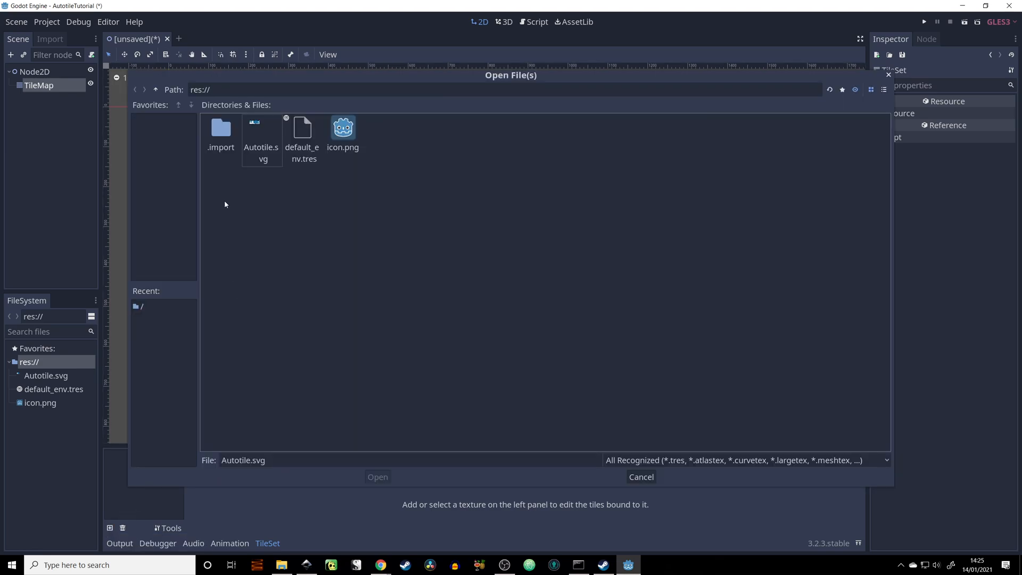
click(262, 133)
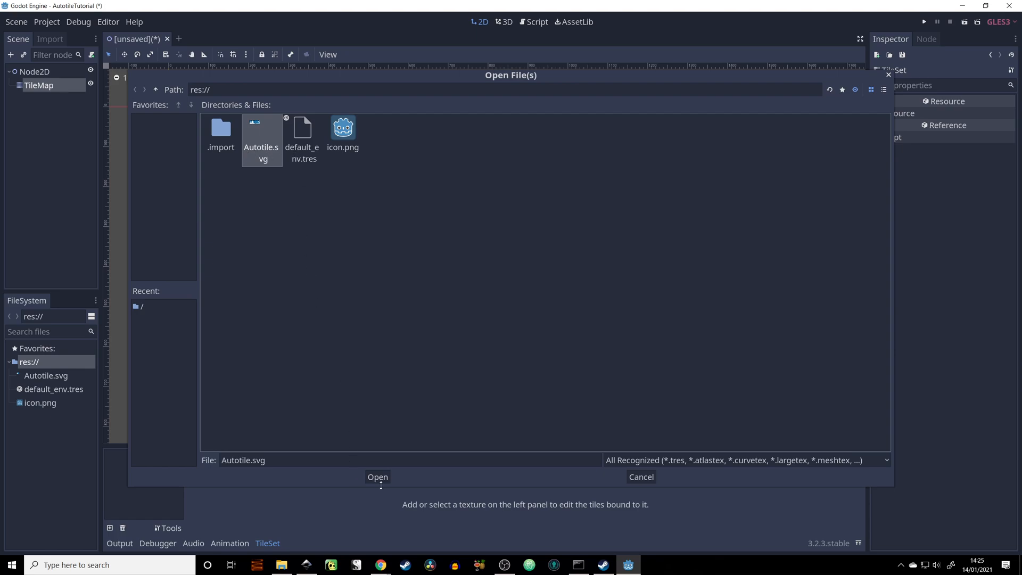
click(377, 477)
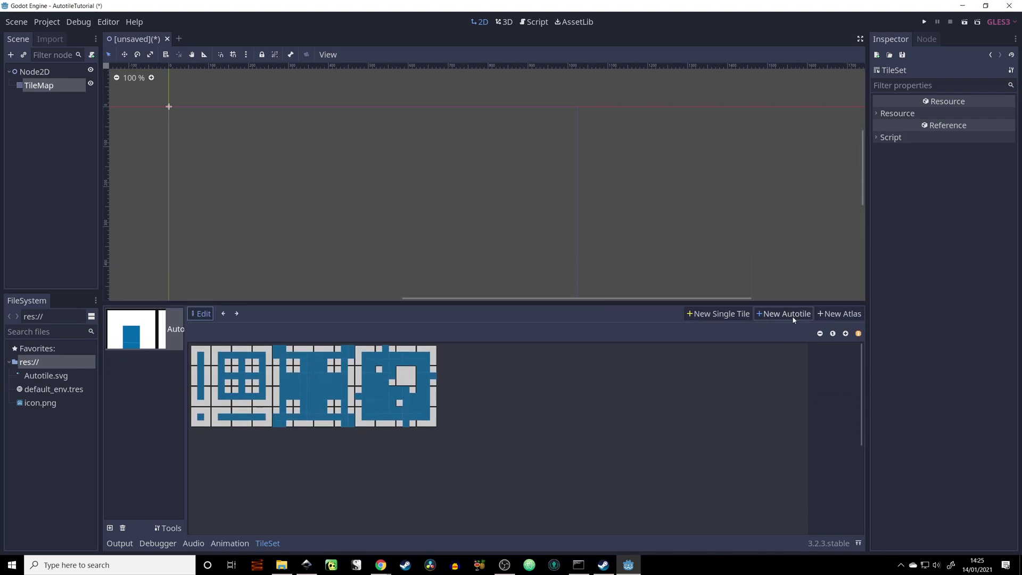
Step: Create an autotile from the texture with a 3x3 minimal bitmask and 128x128 subtiles
click(786, 313)
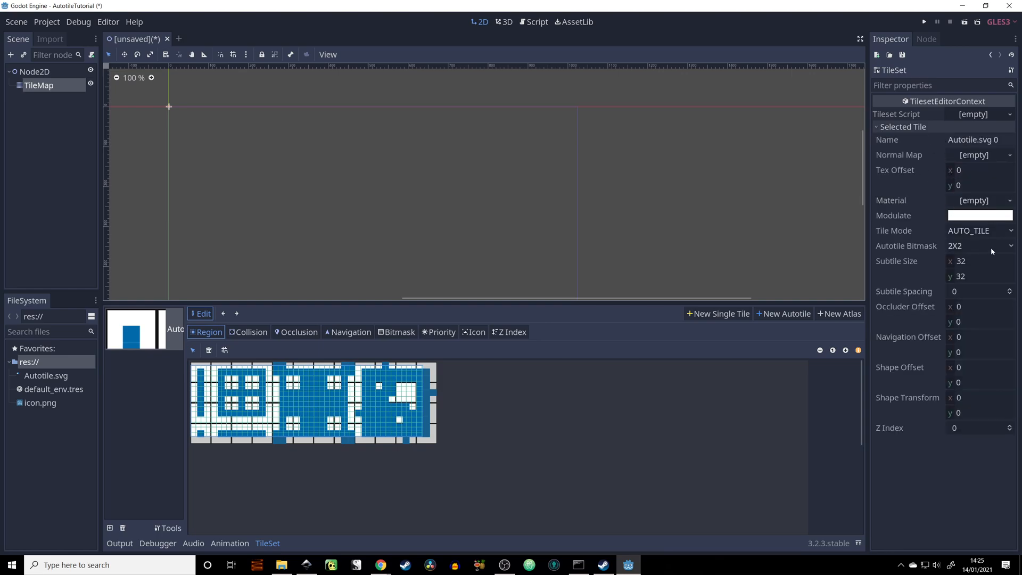
click(979, 244)
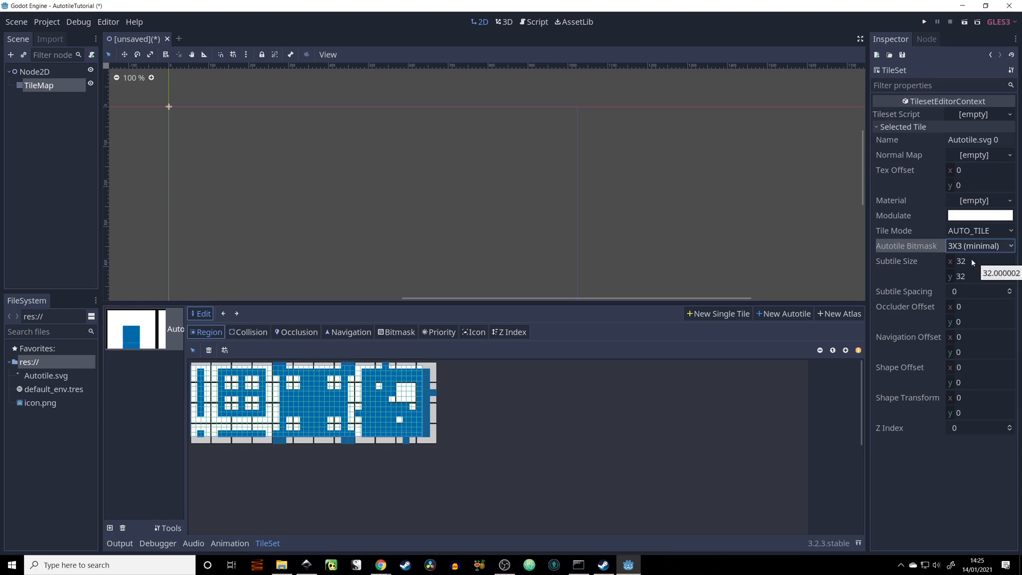
click(977, 261)
text(128)
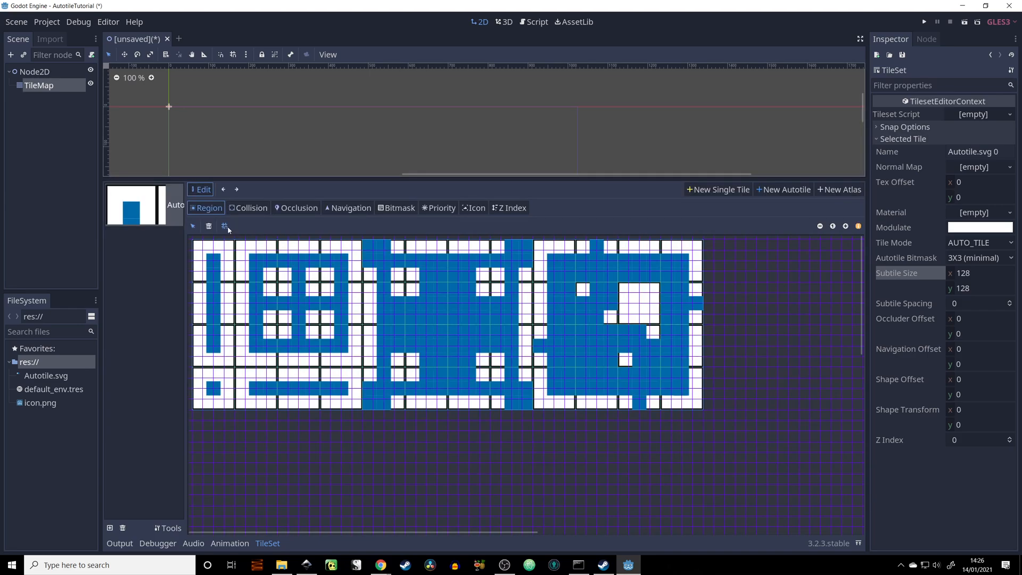
mouse_move(496, 271)
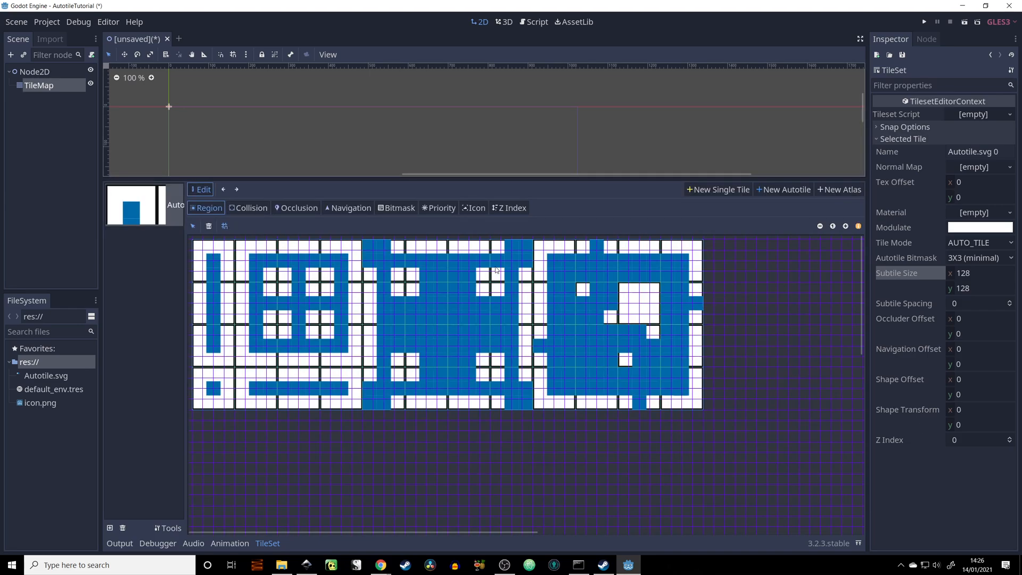
mouse_move(397, 207)
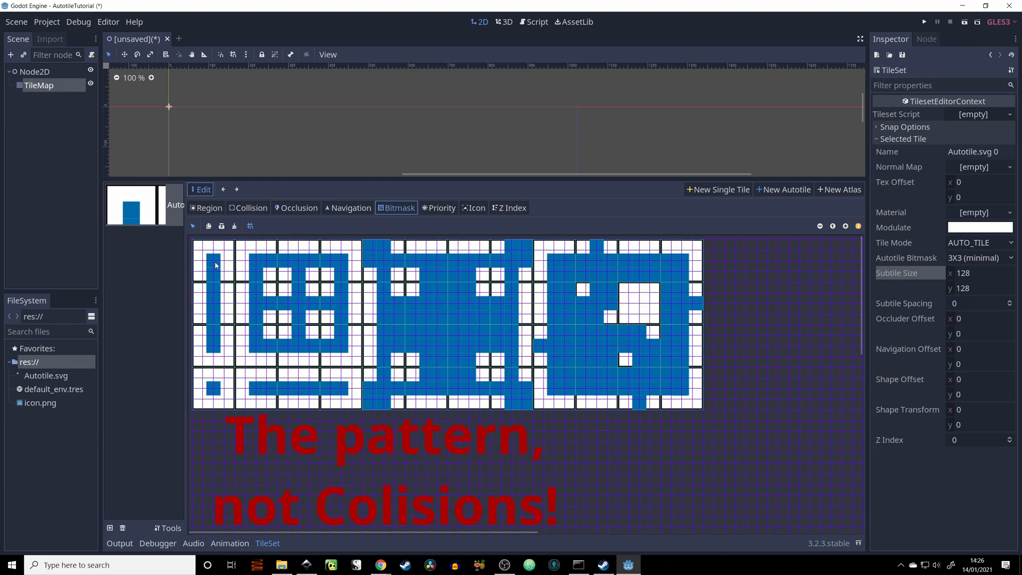
Step: Mark the template's blue cells in the autotile's bitmask by dragging over them
drag(212, 261, 211, 313)
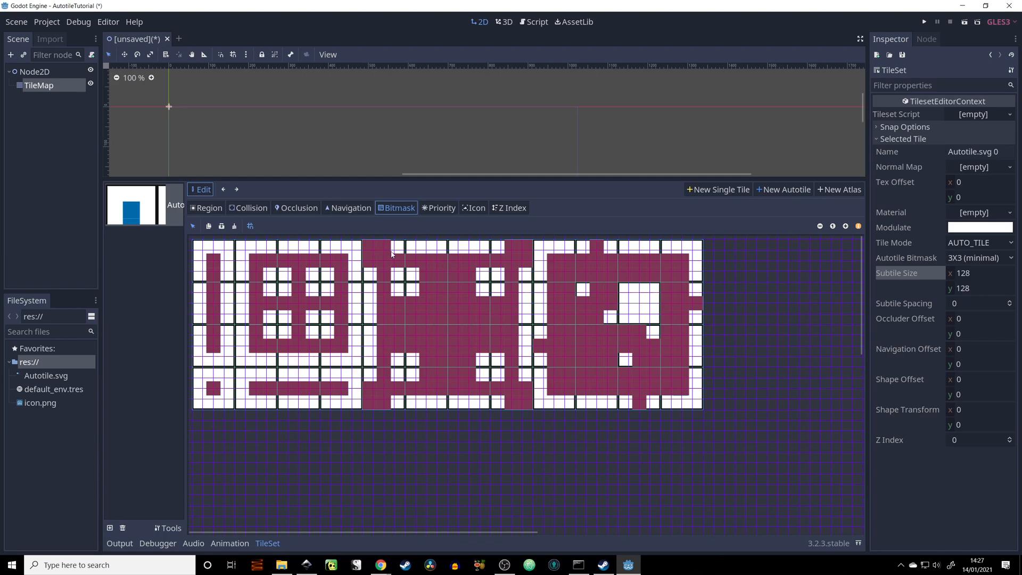
mouse_move(420, 267)
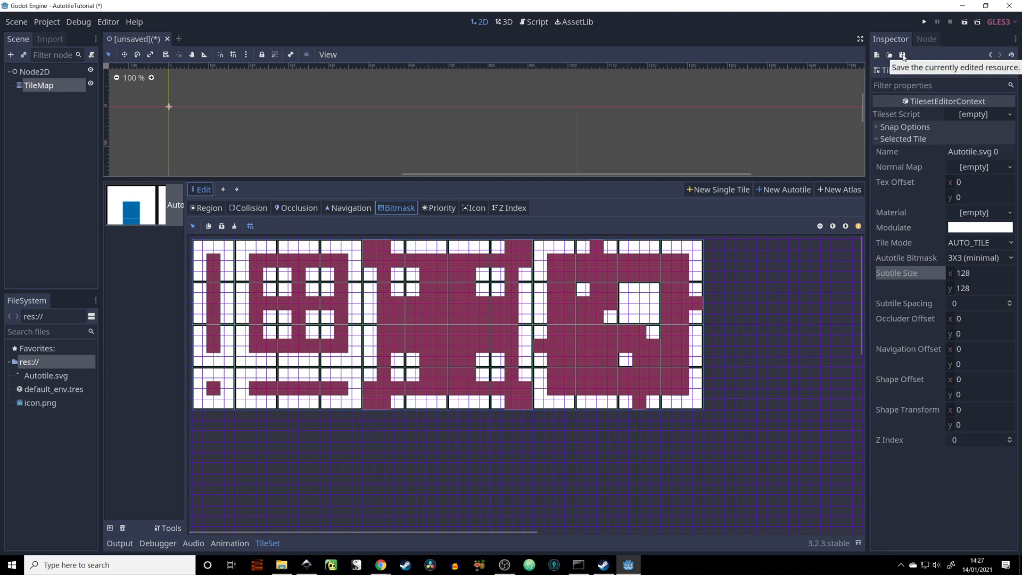
Step: Save the tile set as GrassAutotile.tres in the project root and return to the TileMap
click(902, 54)
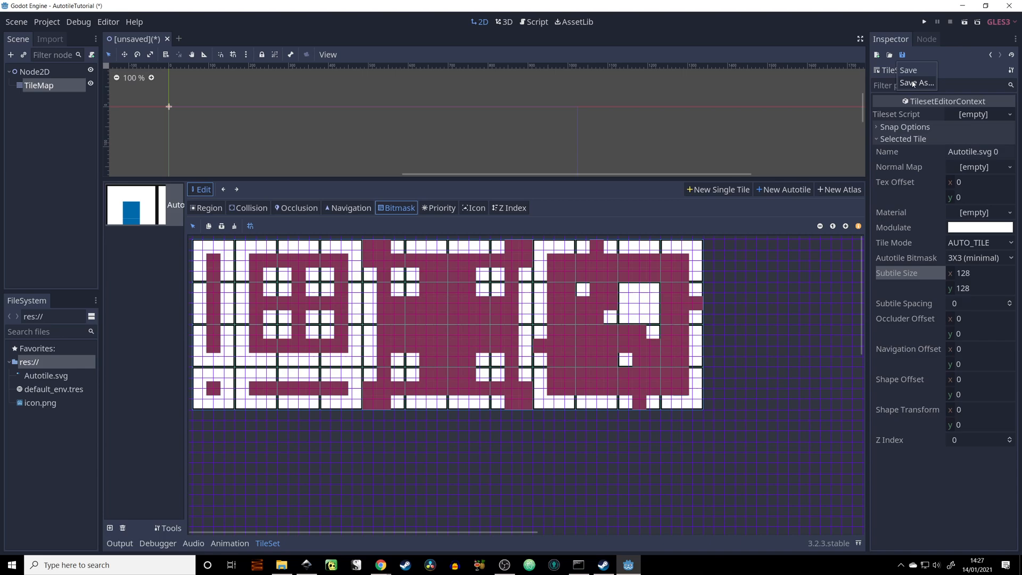
click(915, 83)
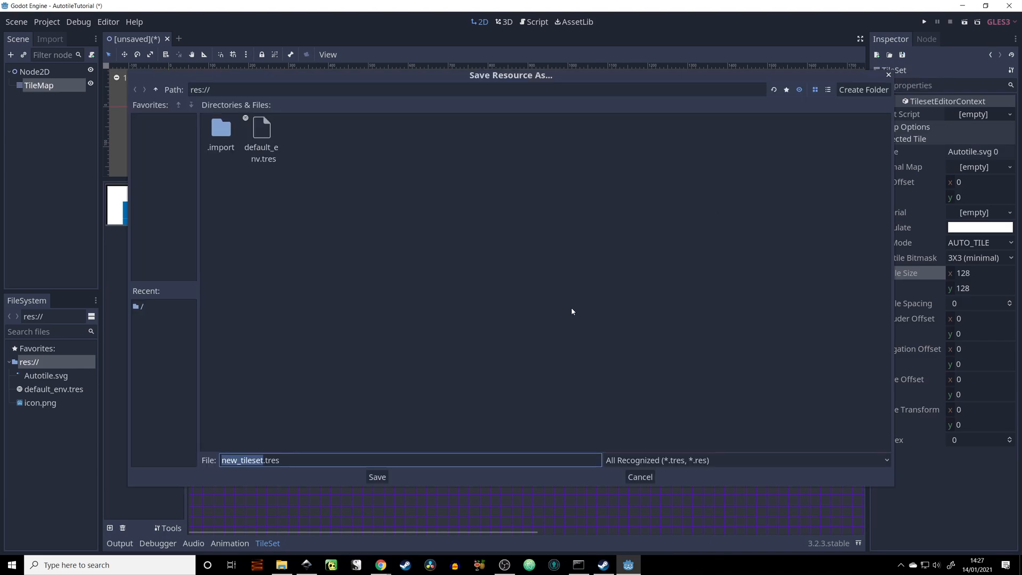
text(GrassAuto)
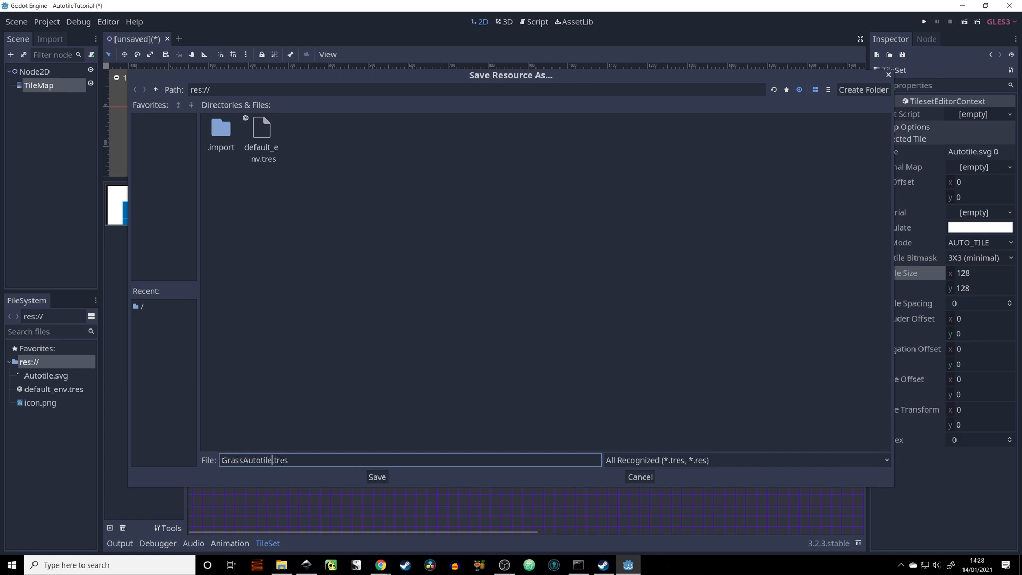
click(377, 477)
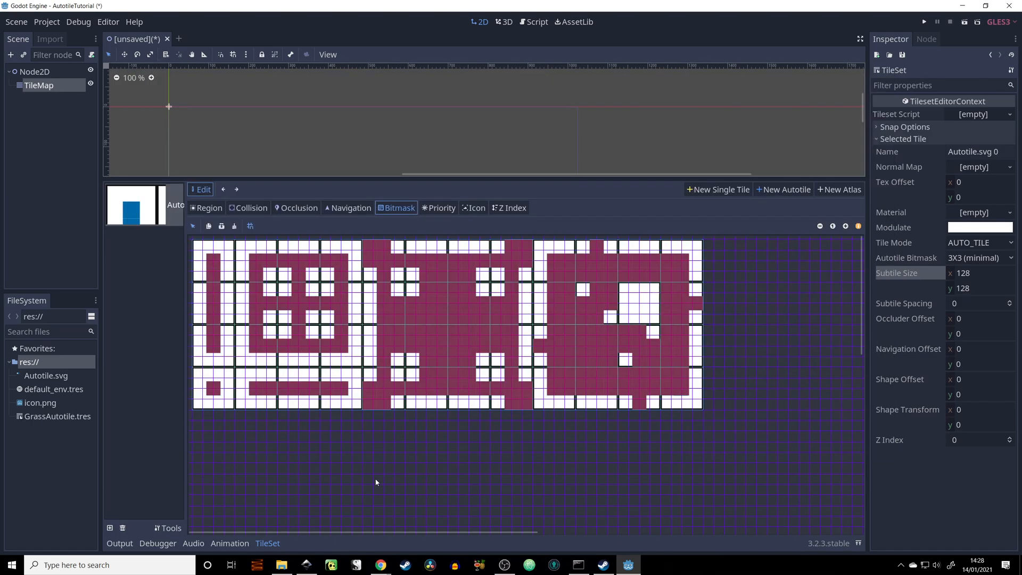
click(40, 85)
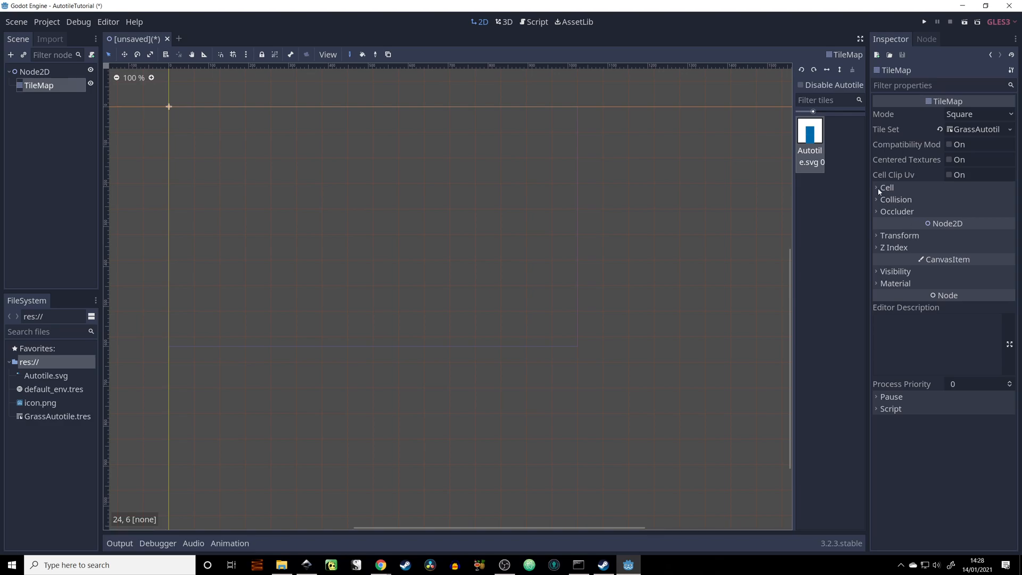
Step: Set the TileMap's cell size to 128 by 128
click(886, 187)
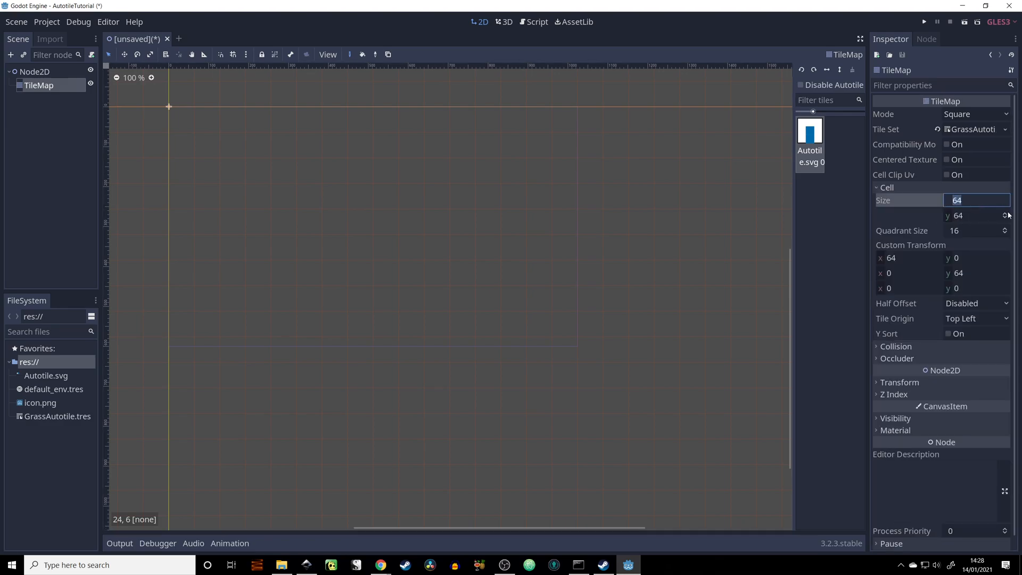
text(128)
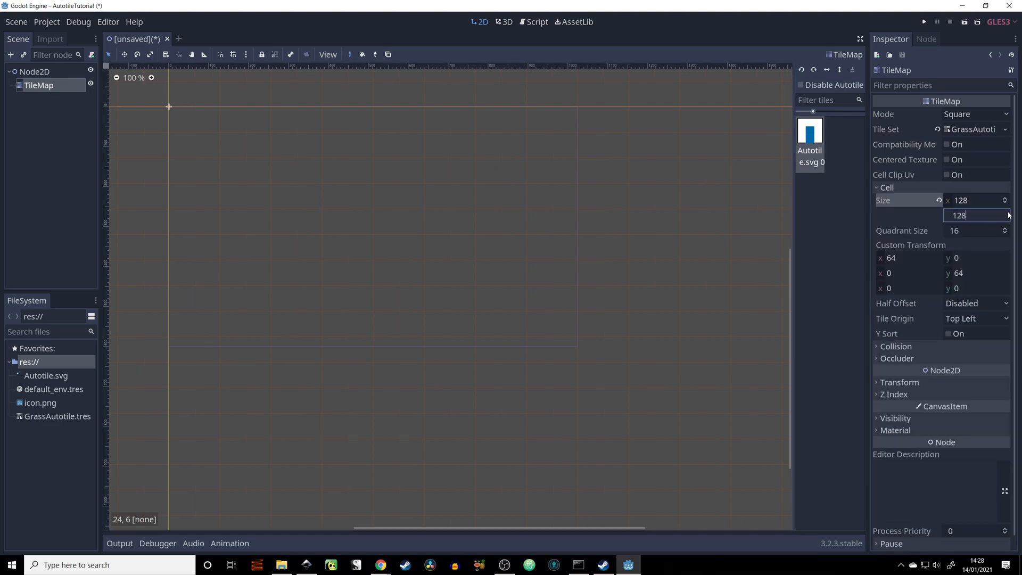
click(261, 196)
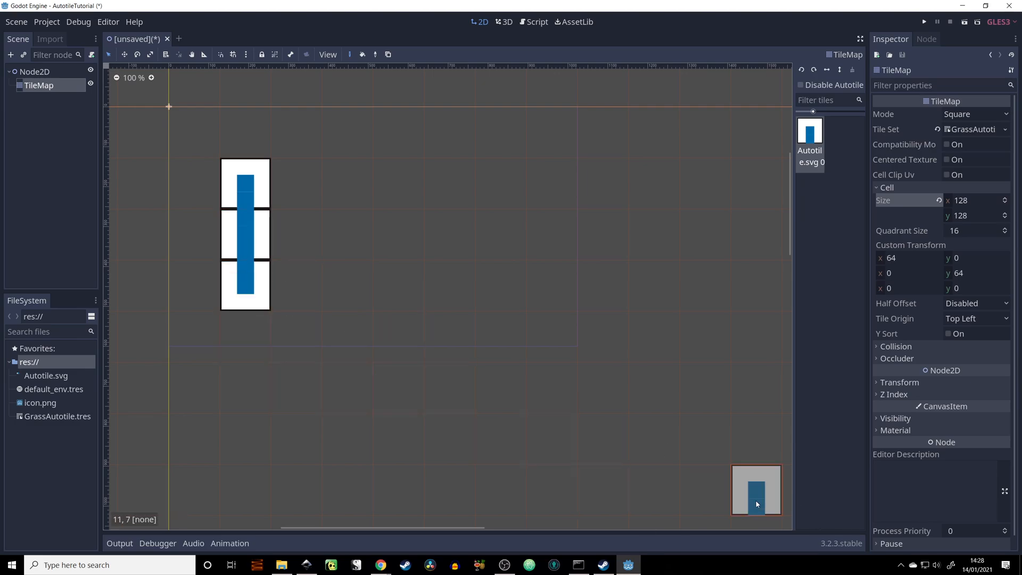
Step: Paint a couple of test autotile cells onto the map and switch to Inkscape
click(244, 336)
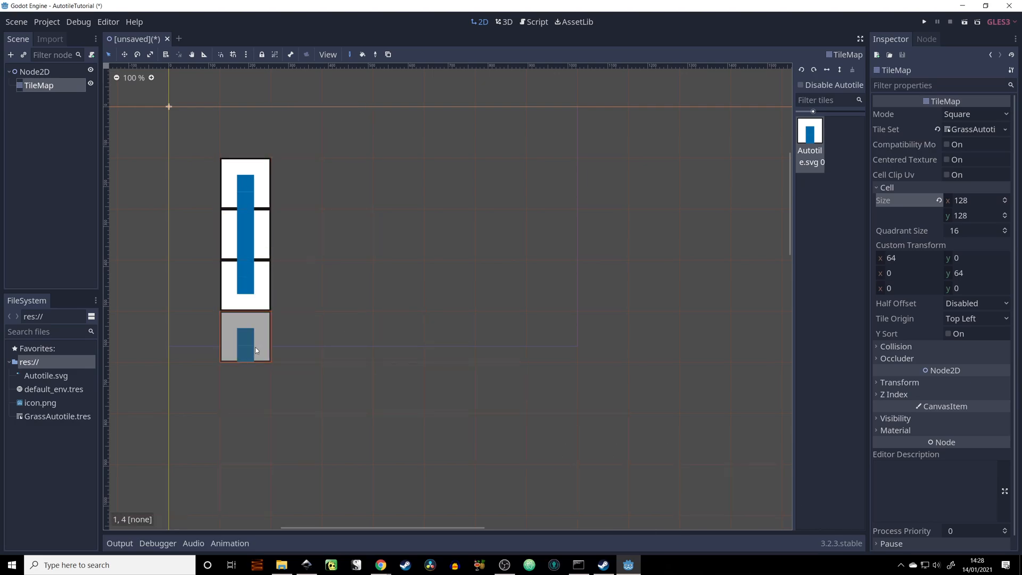
click(296, 181)
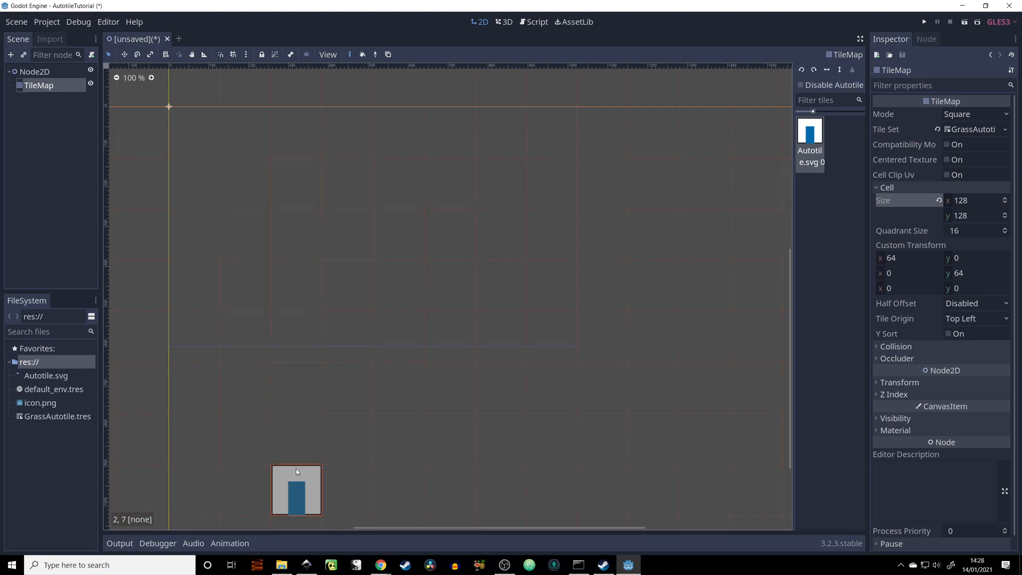
click(305, 564)
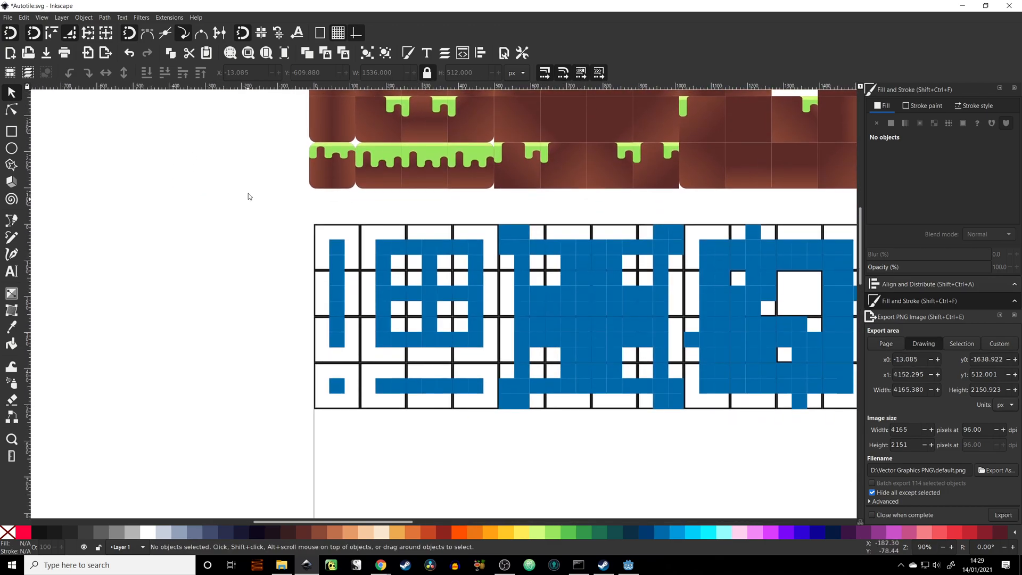
Step: Place the small rounded grass block on the template's single-tile cell, save, and check it in Godot
click(336, 386)
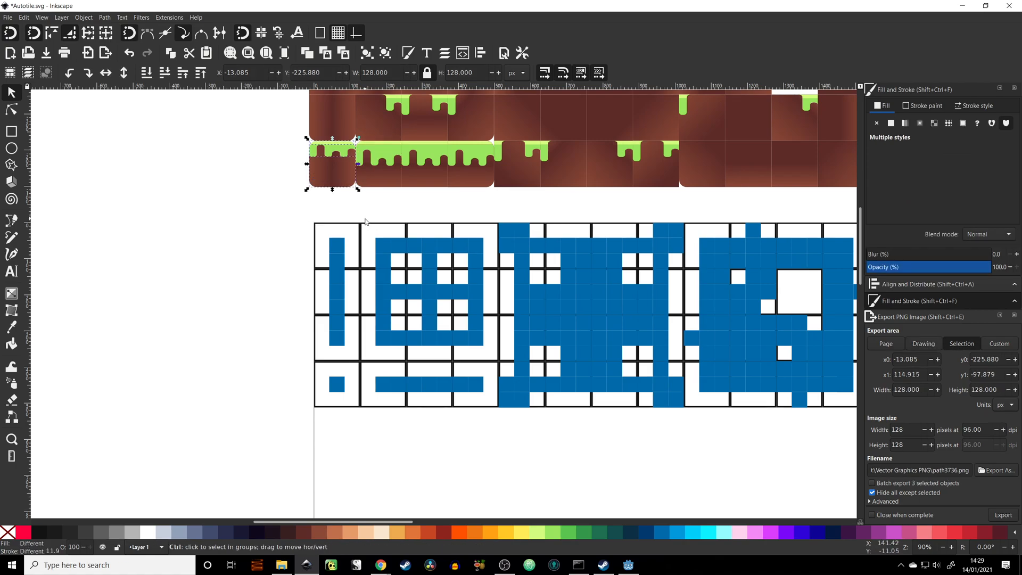
drag(332, 163, 261, 370)
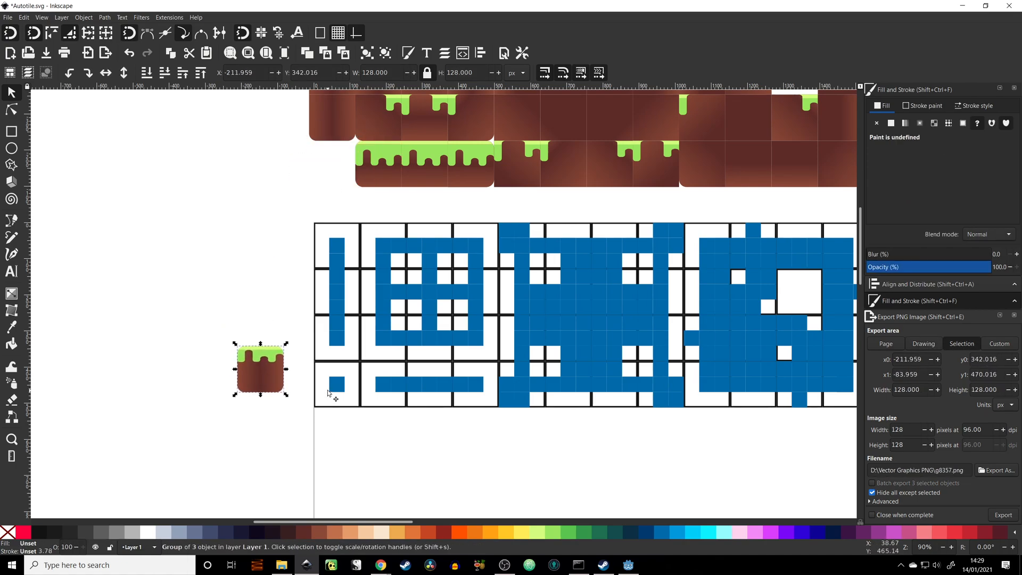
drag(260, 371, 347, 398)
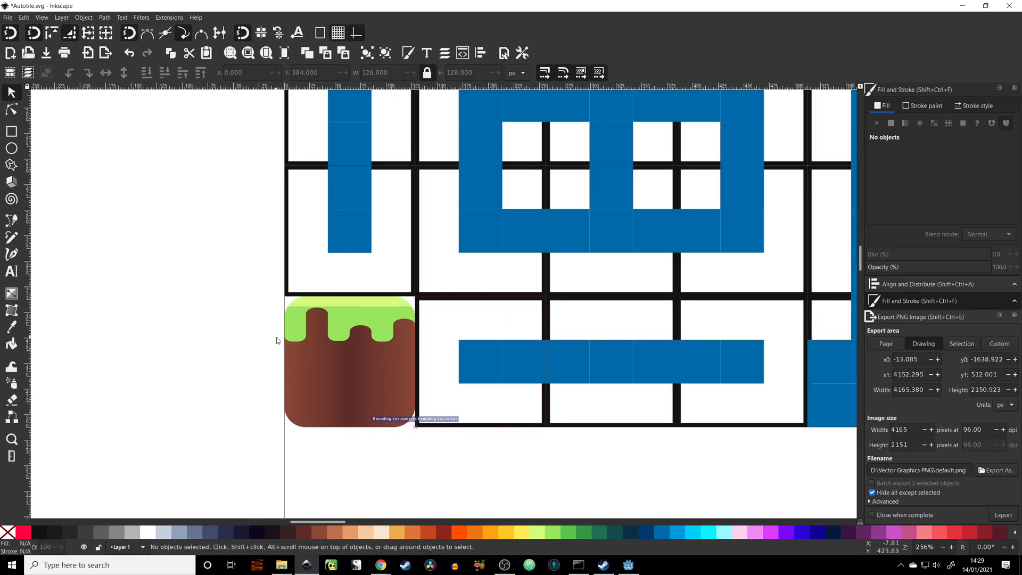
key(ctrl+s)
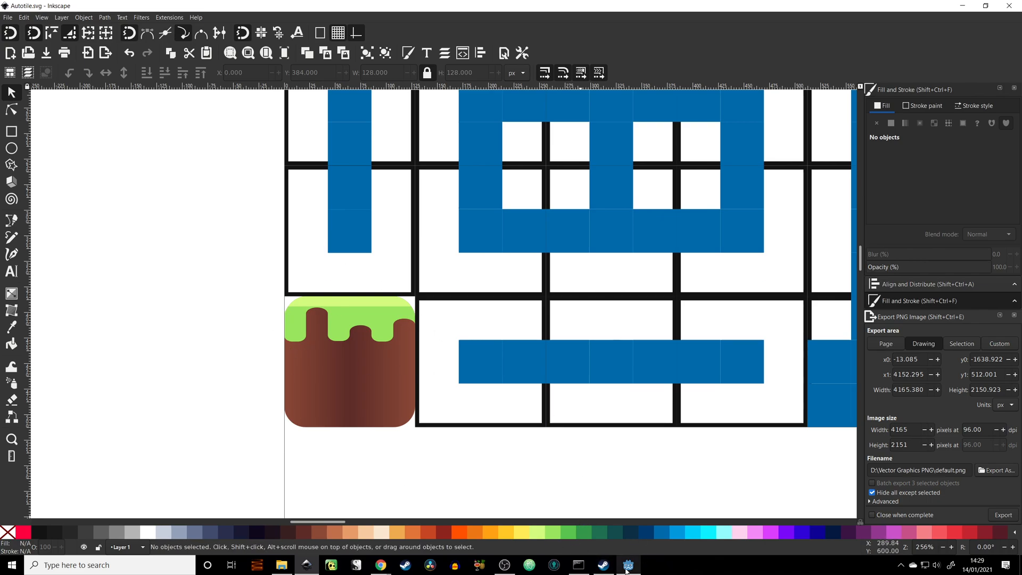
click(629, 564)
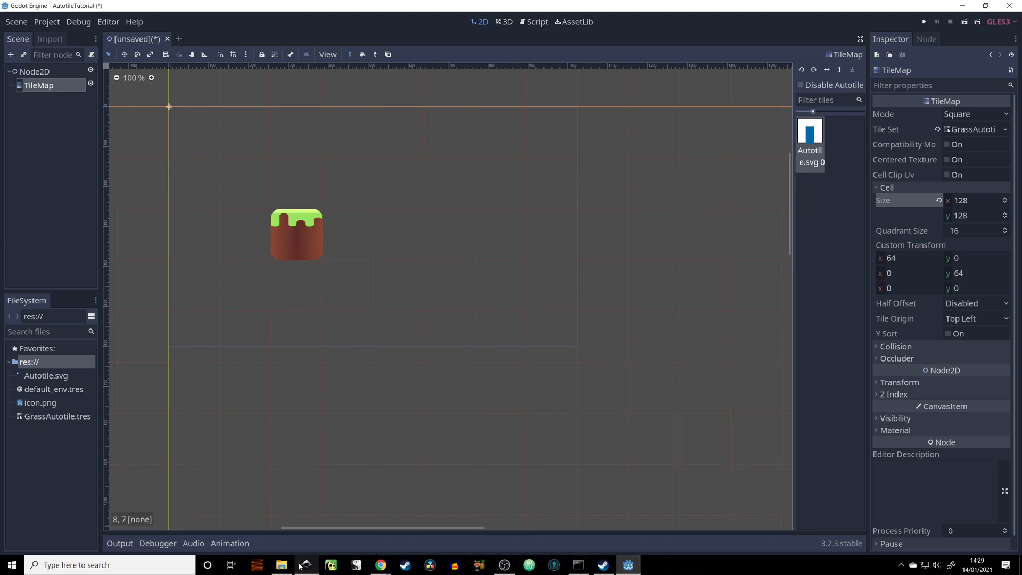
Step: Move the grass column pieces onto the template's vertical column cells in Inkscape
click(302, 565)
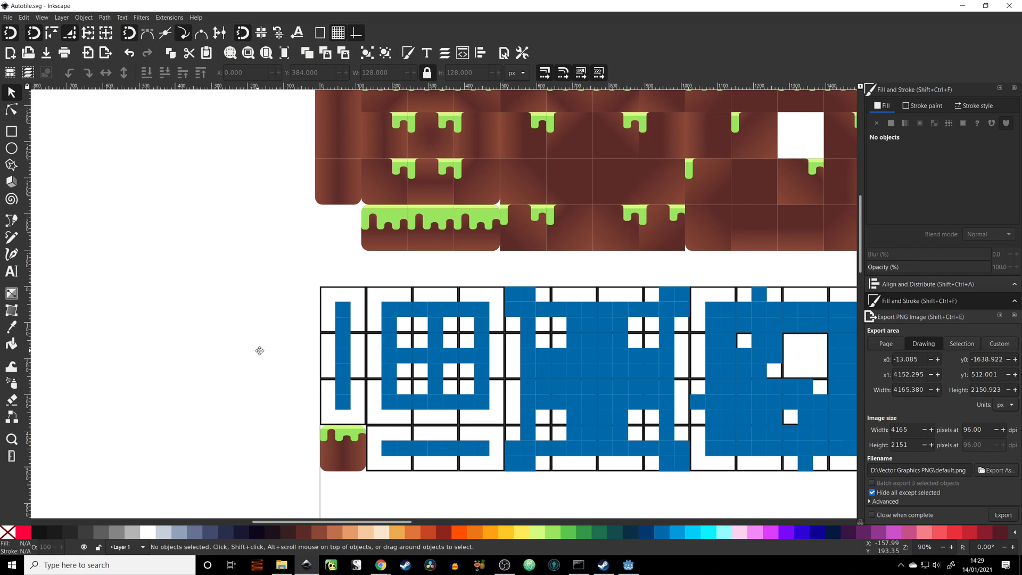
click(341, 335)
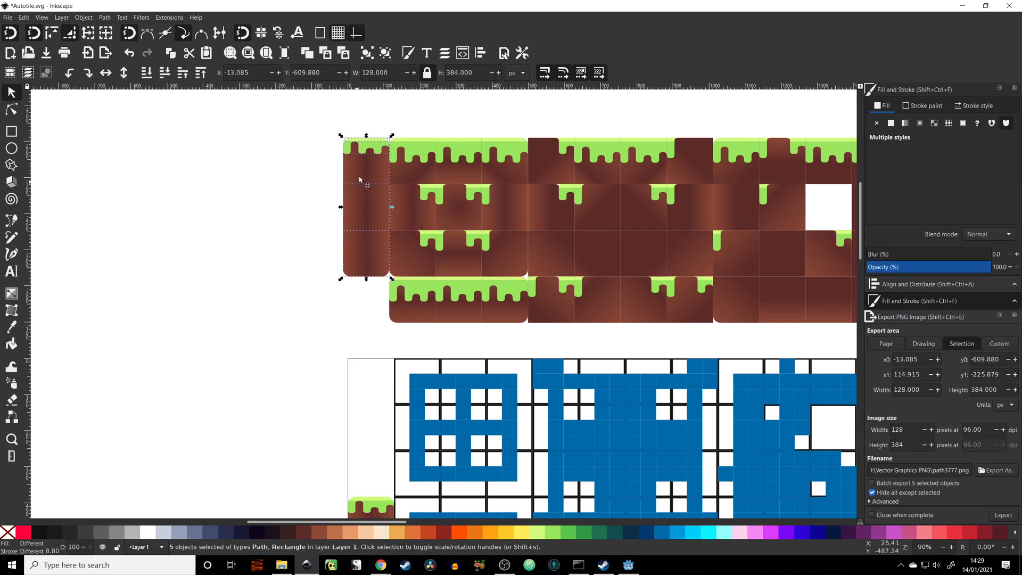
drag(365, 205, 358, 264)
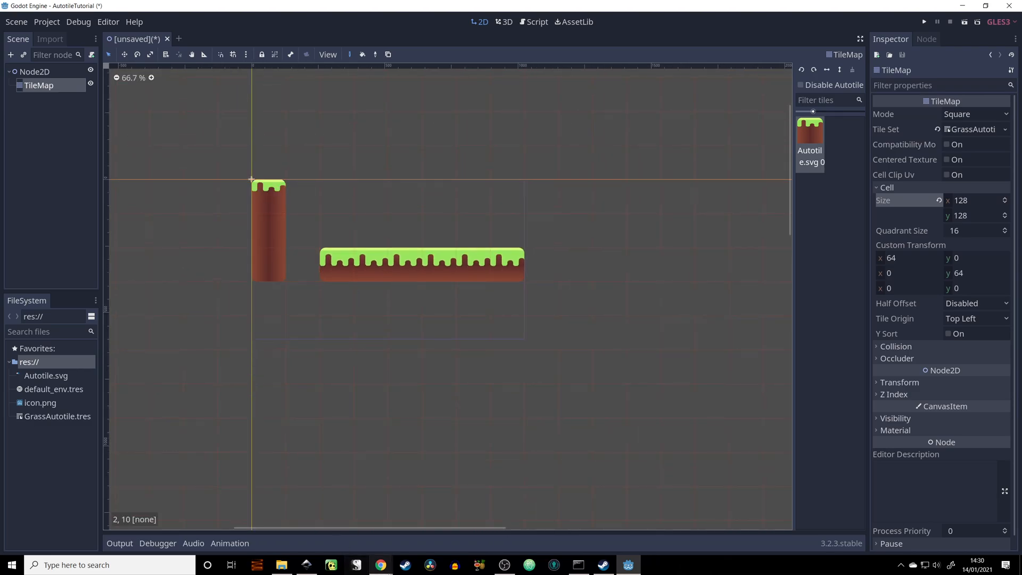
Step: Switch from Godot back to the Autotile.svg template in Inkscape
click(541, 402)
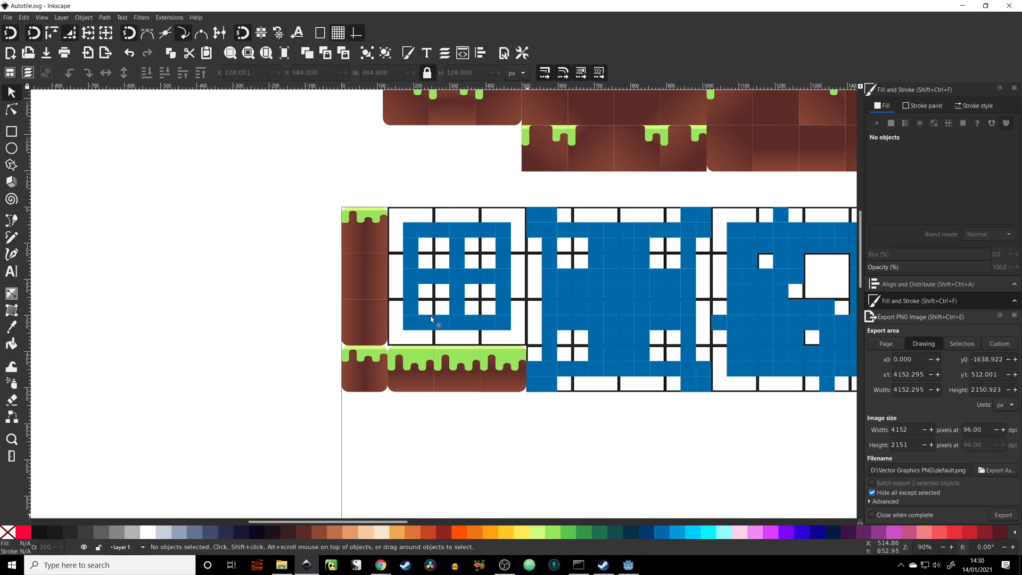
Step: Save the reworked Autotile.svg template and return to Godot so the asset reimports
scroll(down, 3)
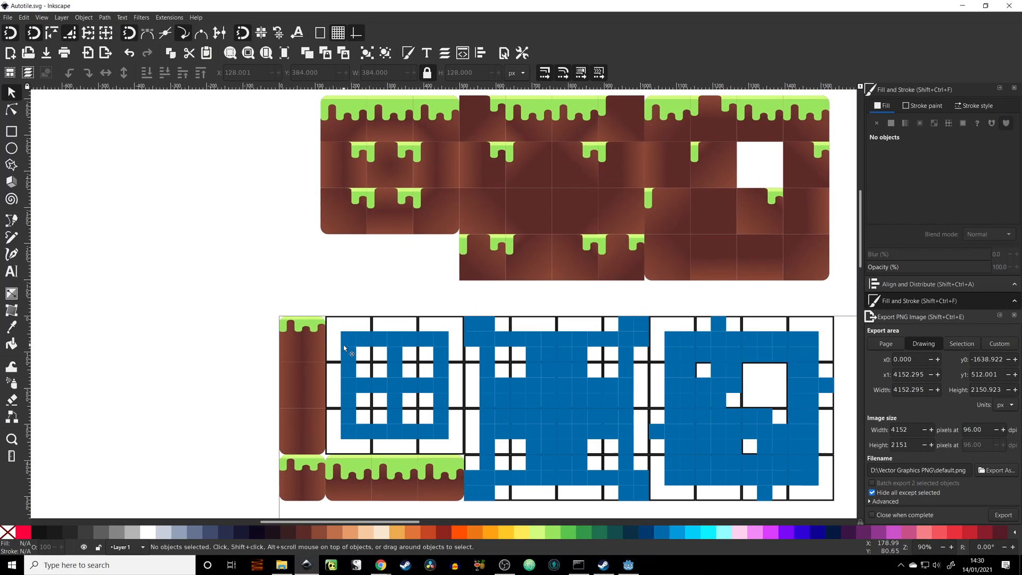
mouse_move(352, 347)
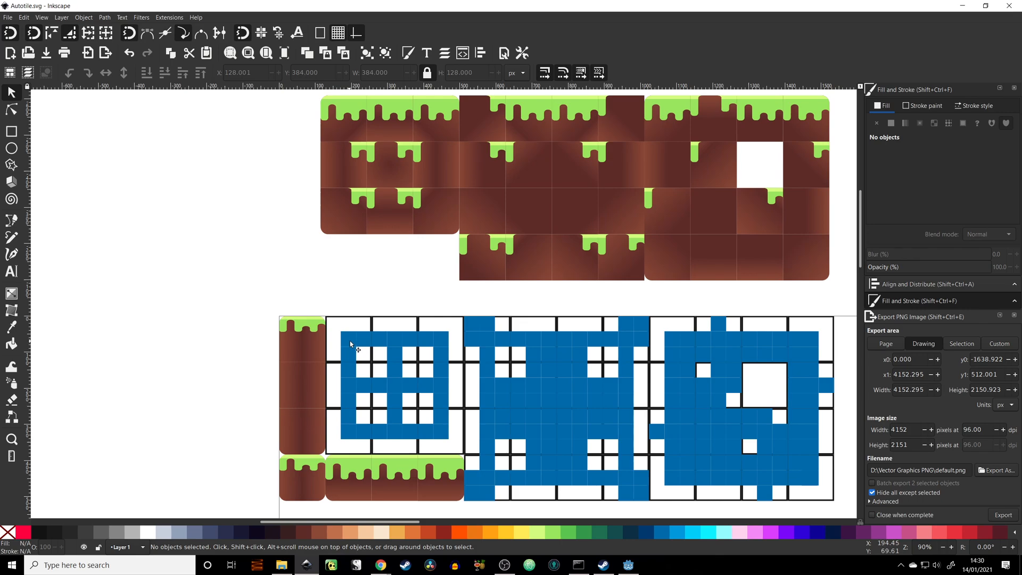
mouse_move(348, 346)
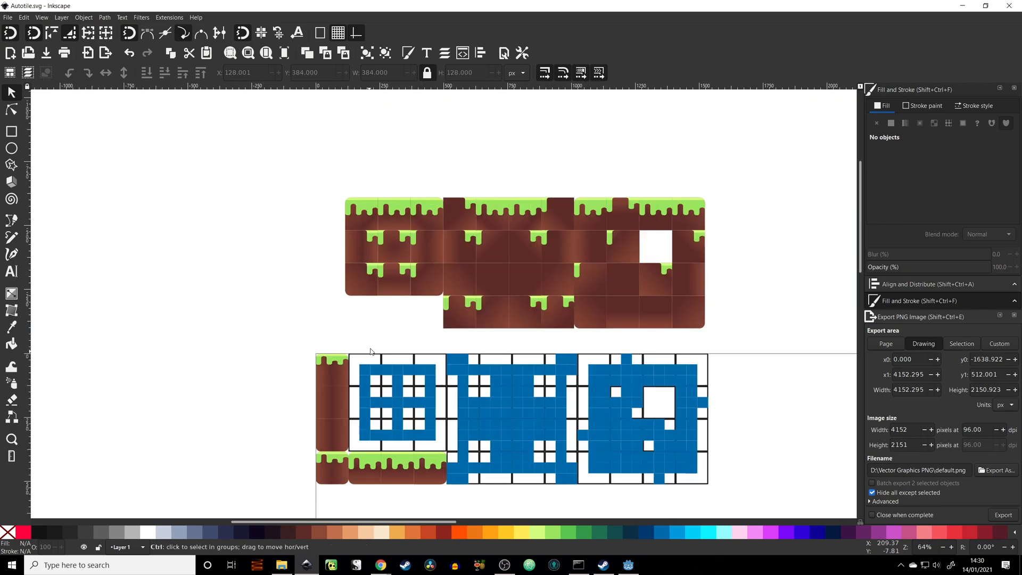
click(359, 209)
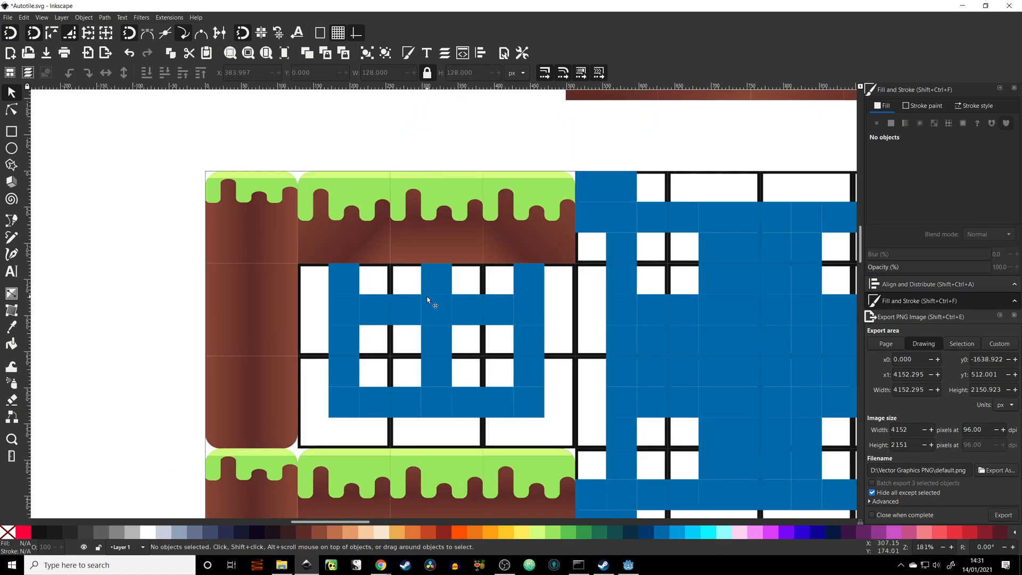
mouse_move(420, 320)
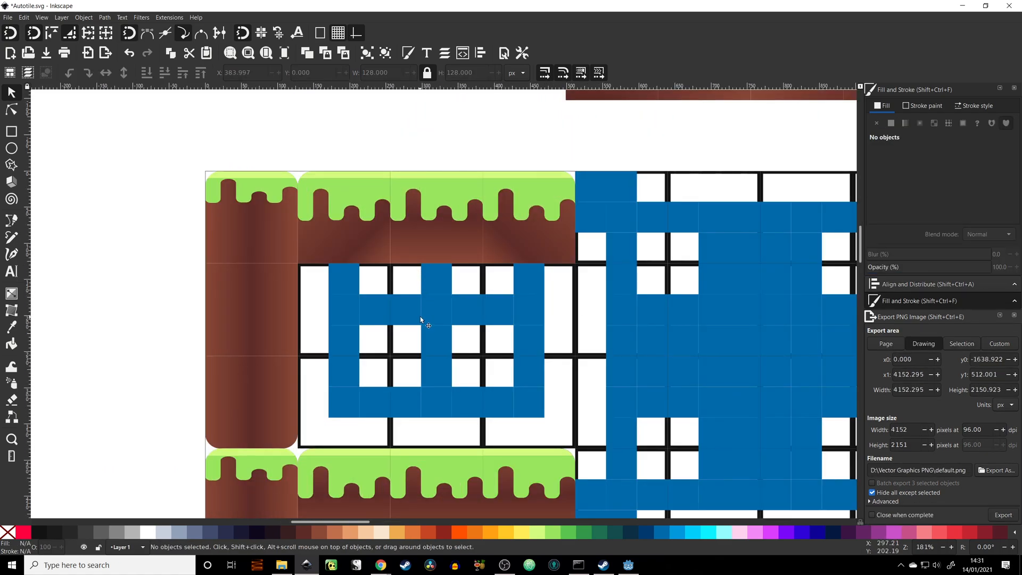
mouse_move(441, 309)
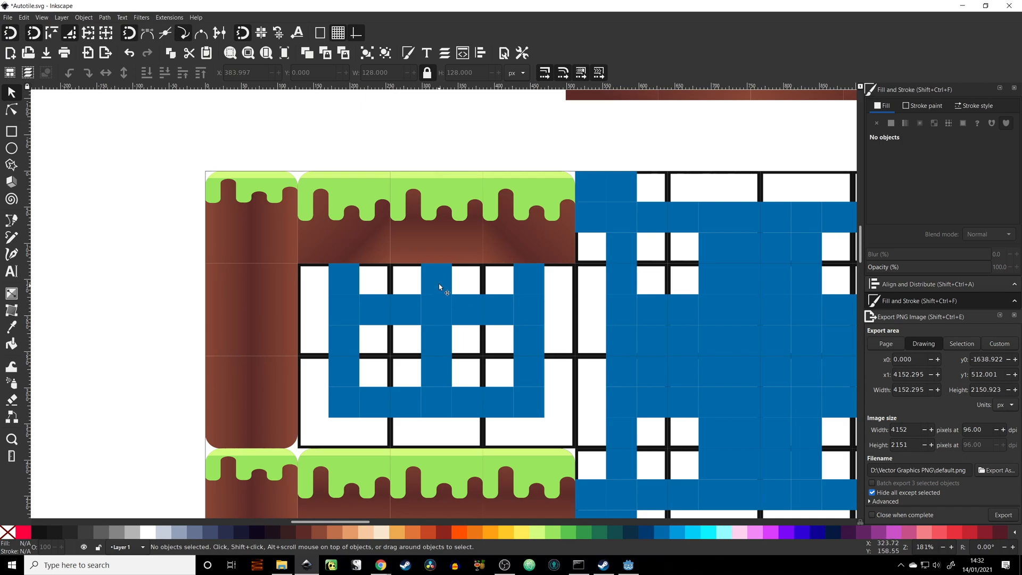
mouse_move(429, 309)
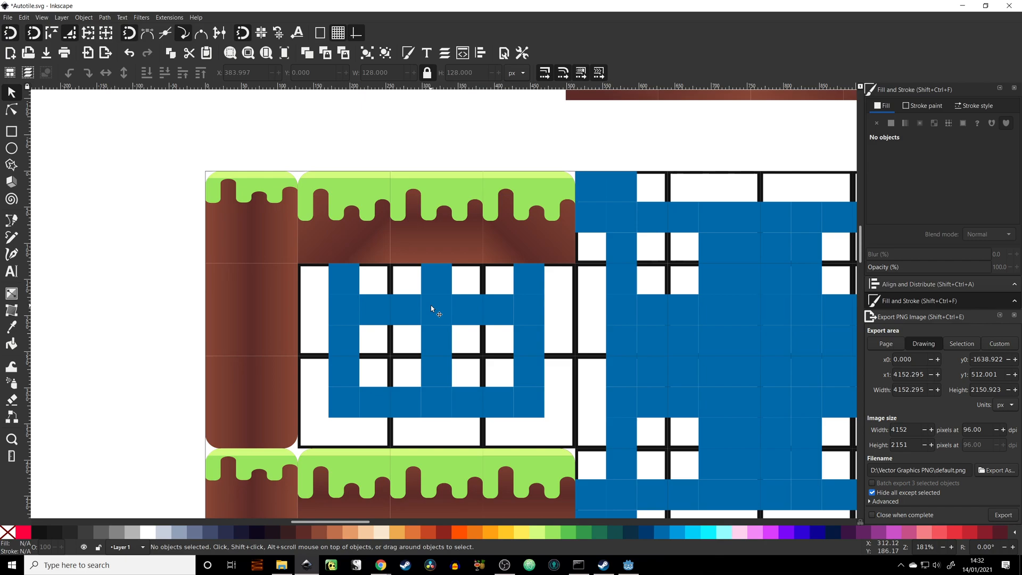
mouse_move(475, 314)
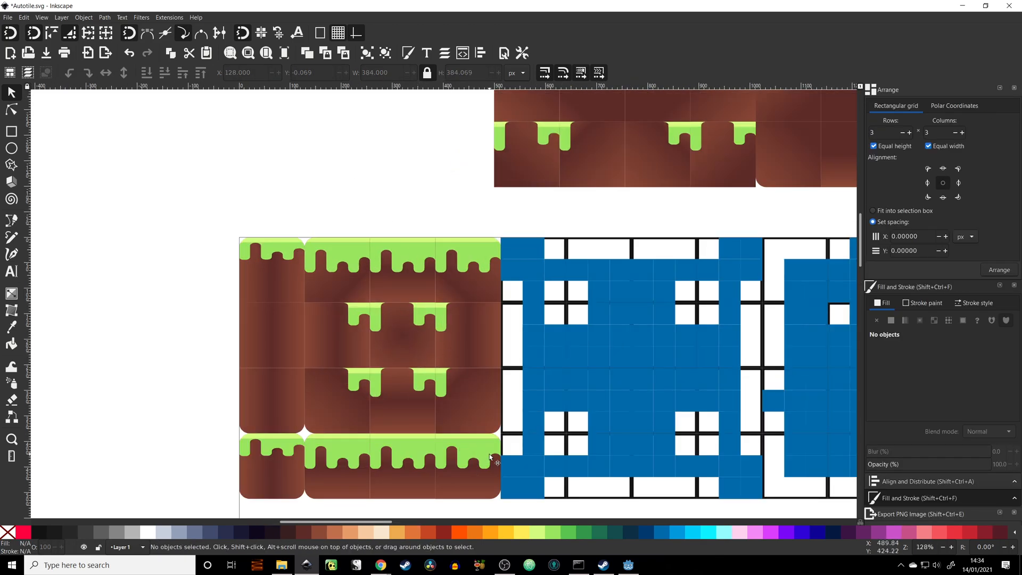
key(Ctrl+s)
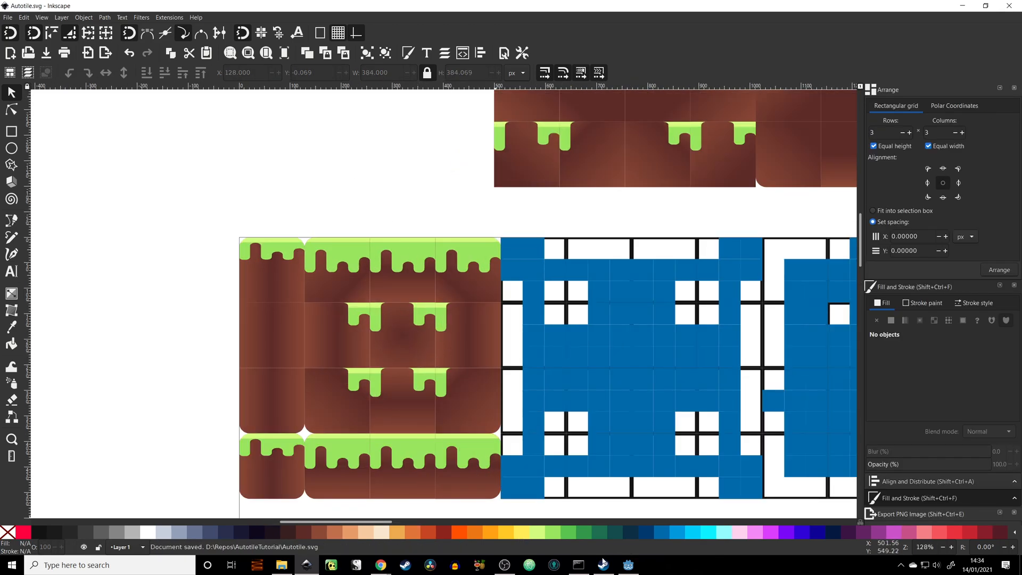
click(628, 564)
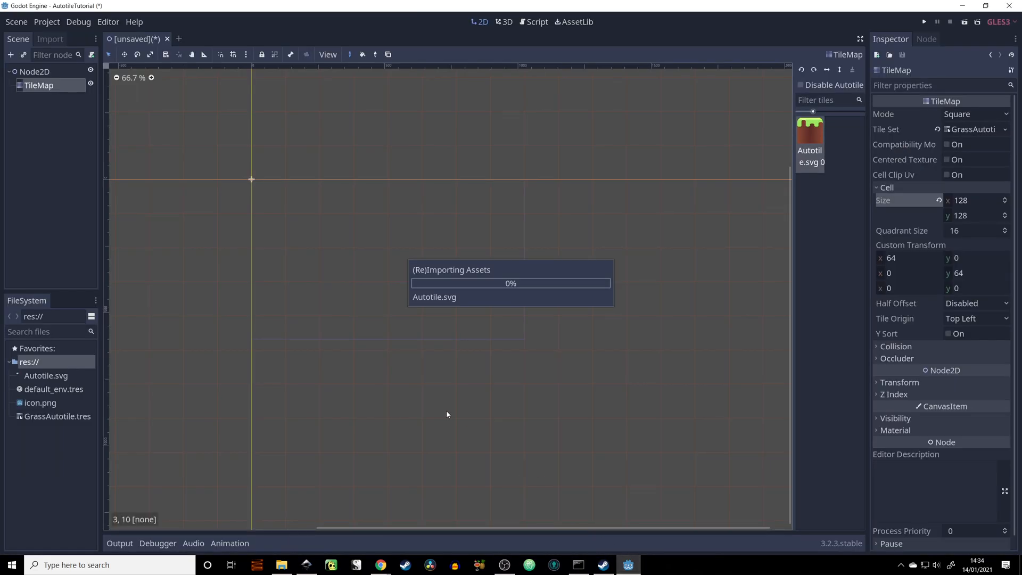
click(447, 276)
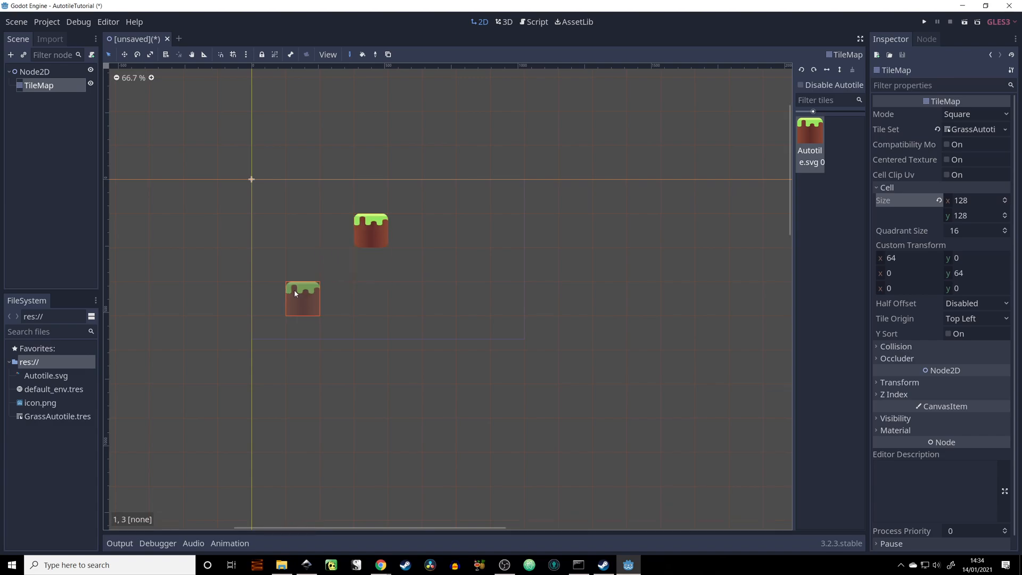
click(367, 273)
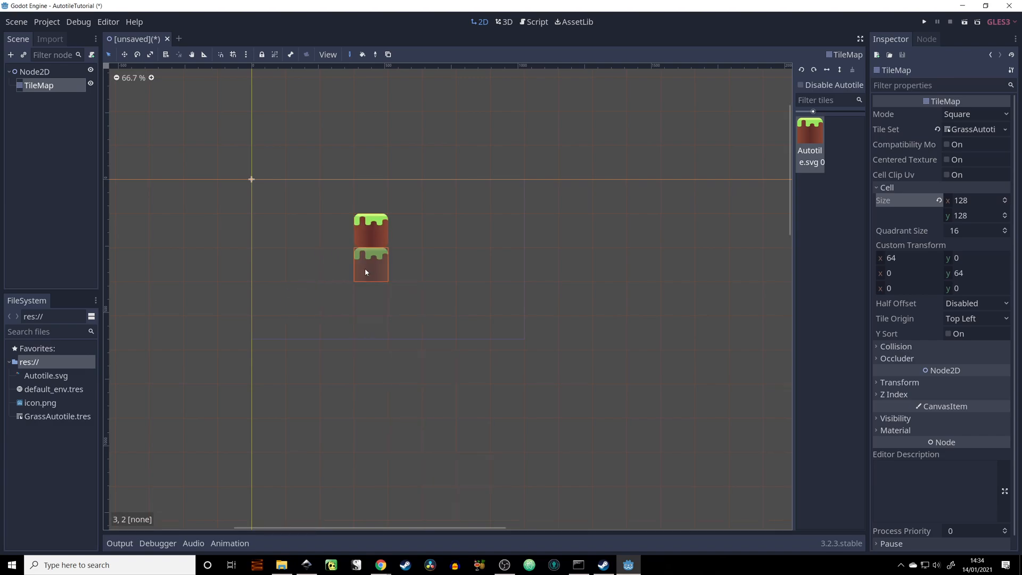
click(439, 268)
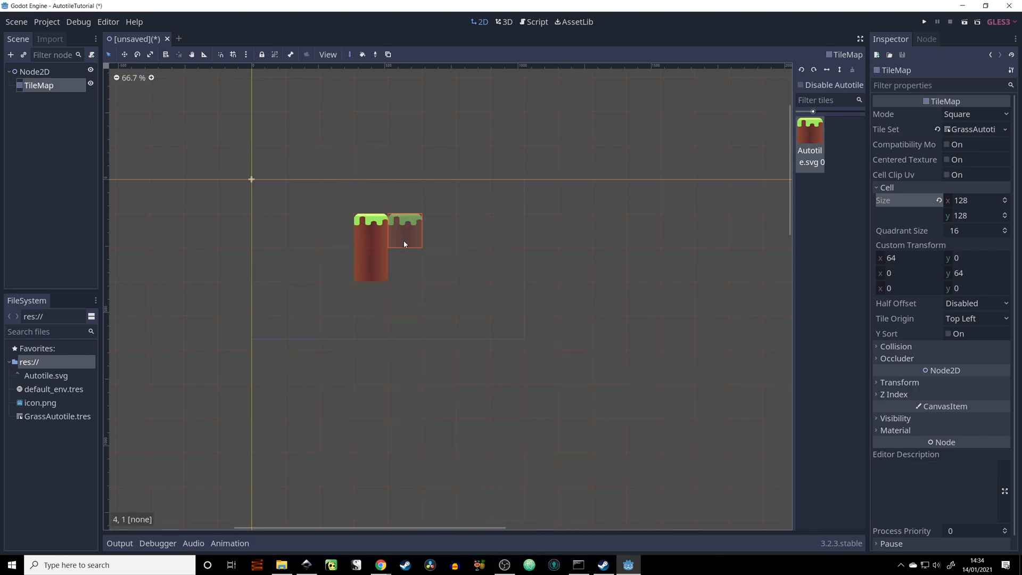
click(506, 234)
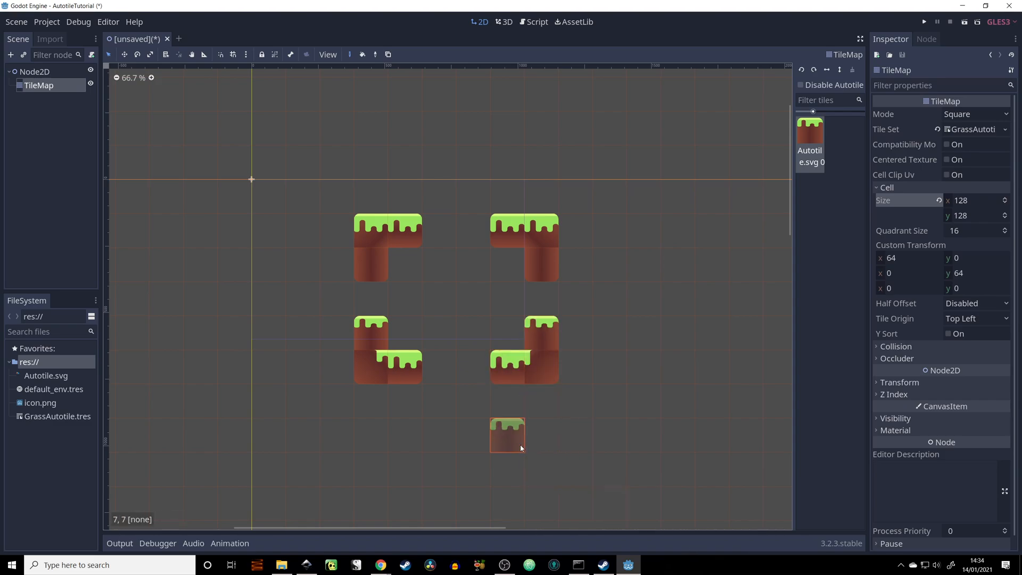
click(473, 271)
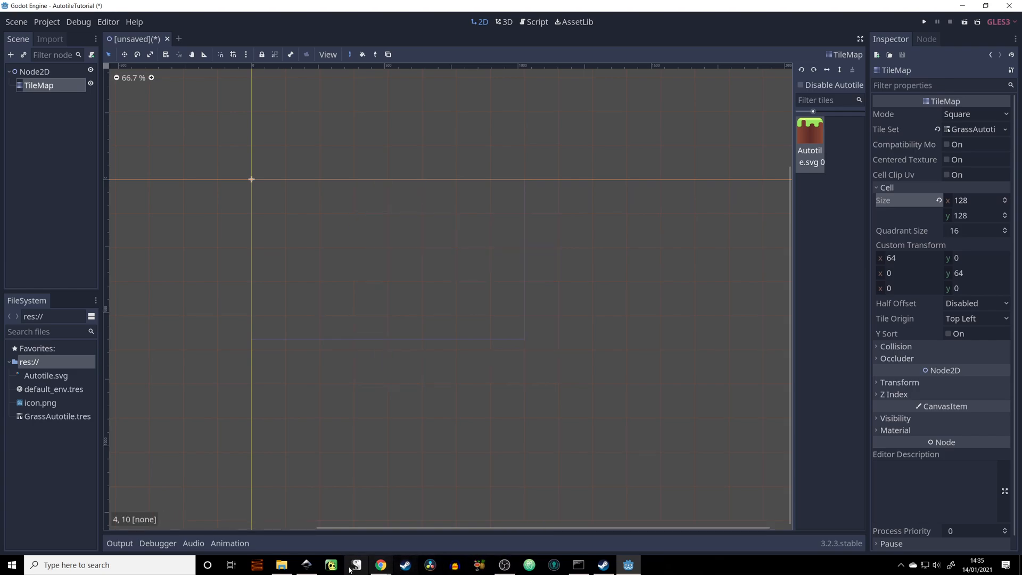
Step: Return to the Inkscape drawing and bring the grass-covered bitmask template into view
click(355, 565)
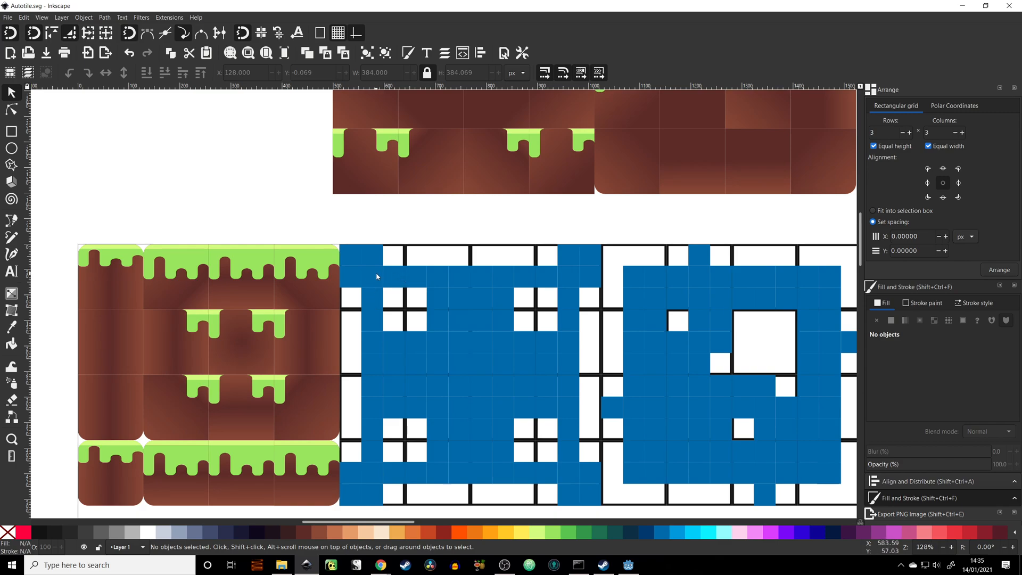
mouse_move(376, 259)
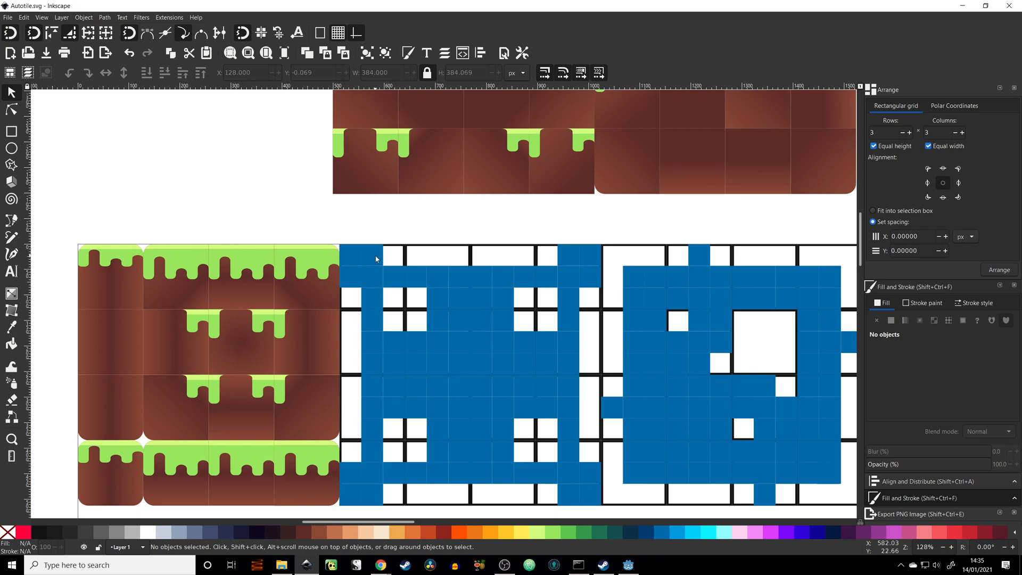
mouse_move(358, 261)
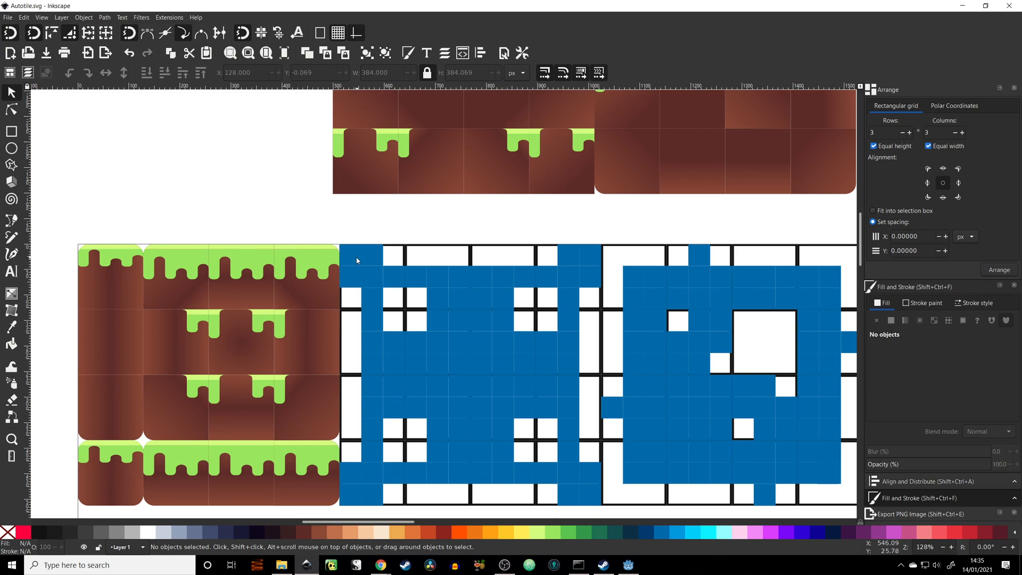
scroll(down, 3)
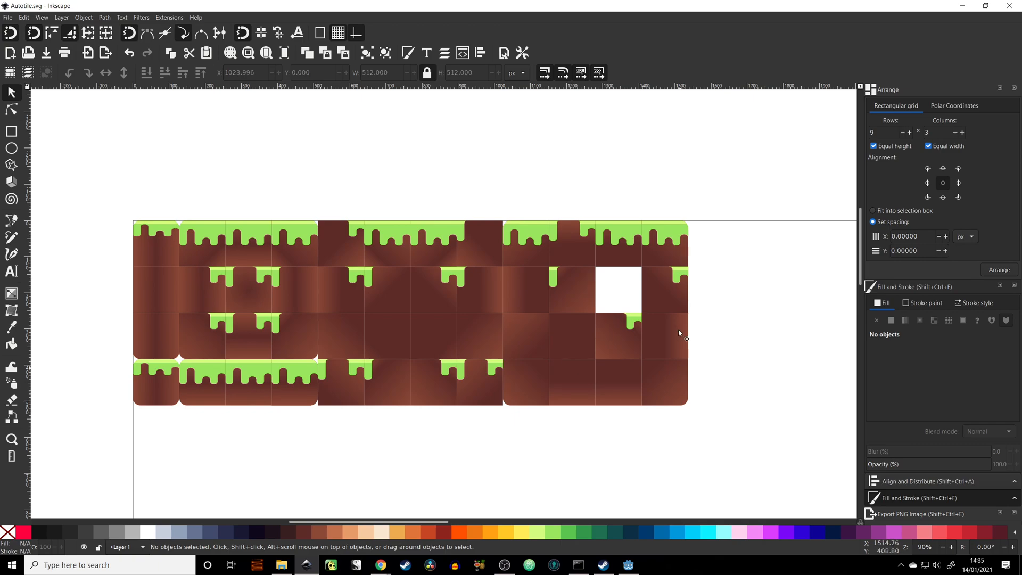
mouse_move(621, 268)
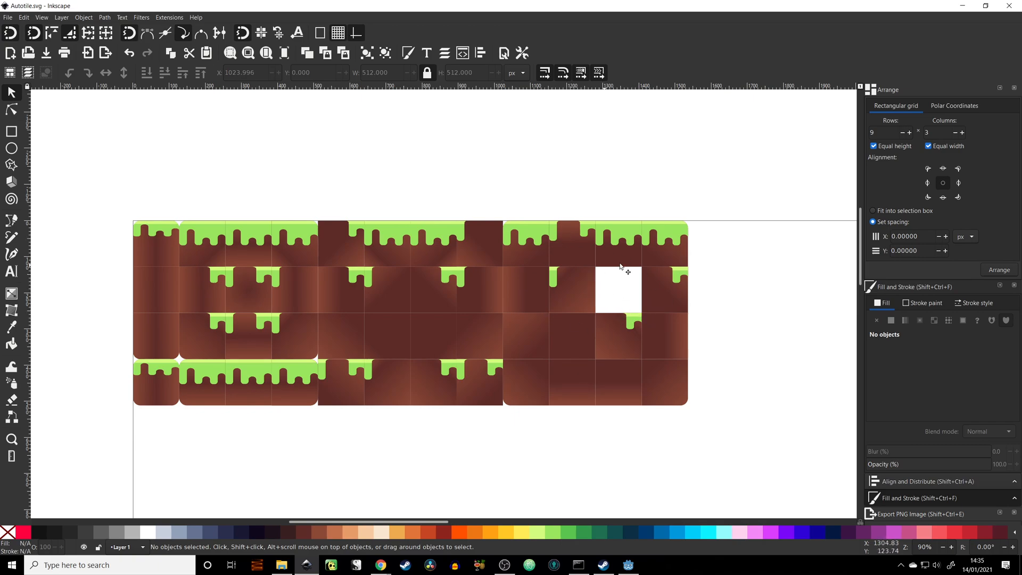
mouse_move(617, 288)
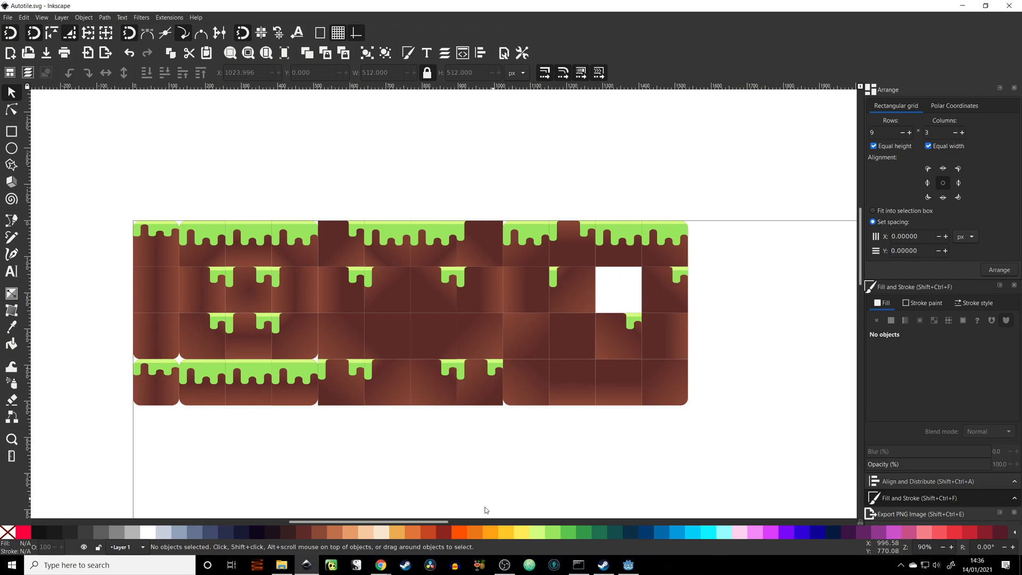
Step: Paint grass cells below the column and along the upper ledge to form a U-shaped terrain
click(627, 565)
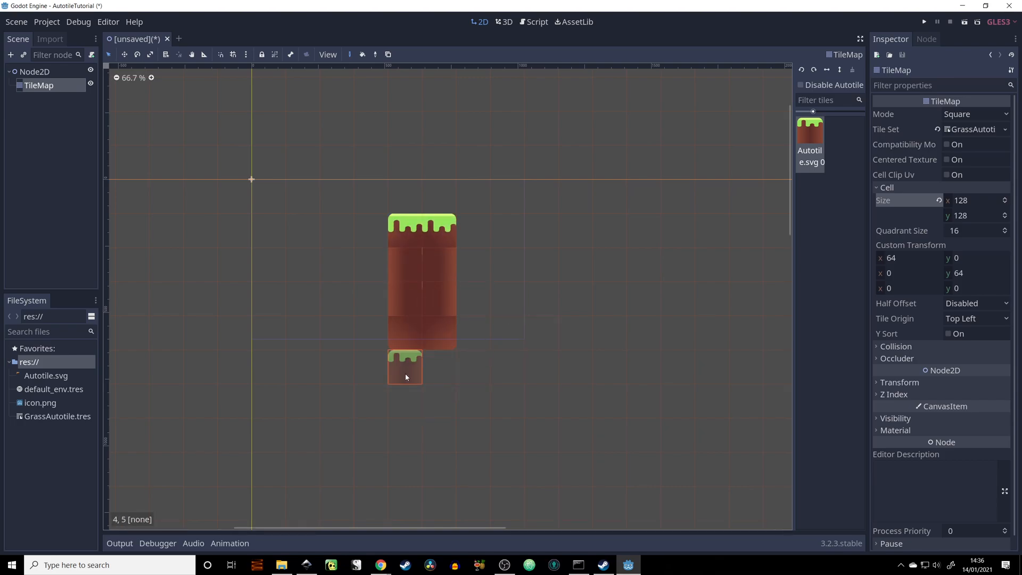
click(472, 338)
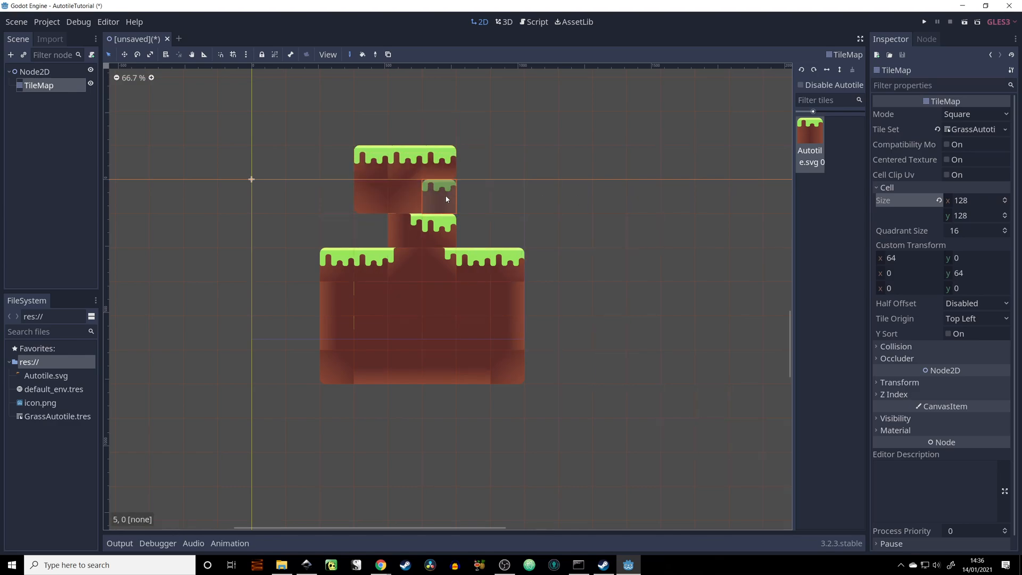
click(402, 270)
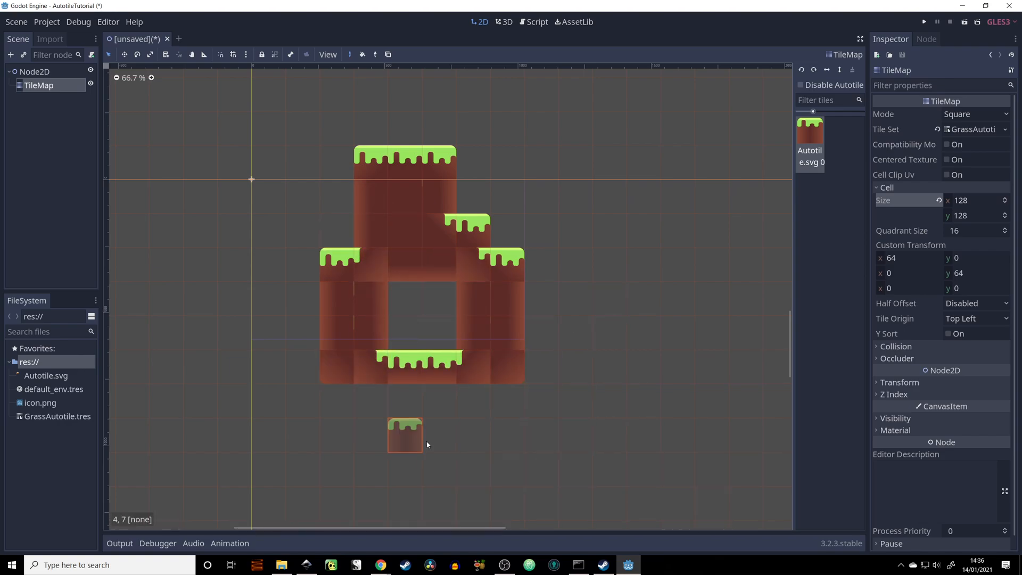
click(440, 234)
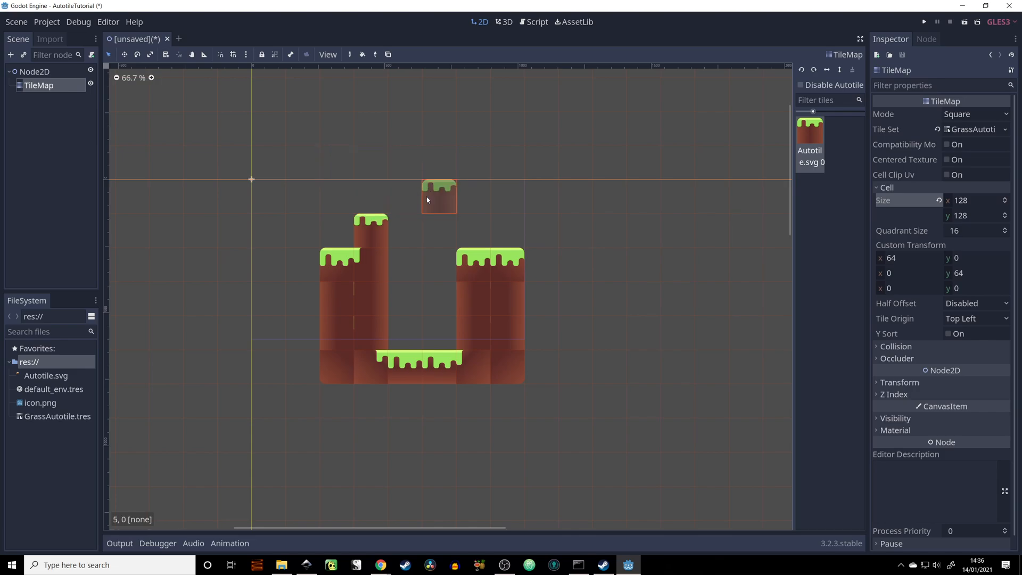
click(306, 564)
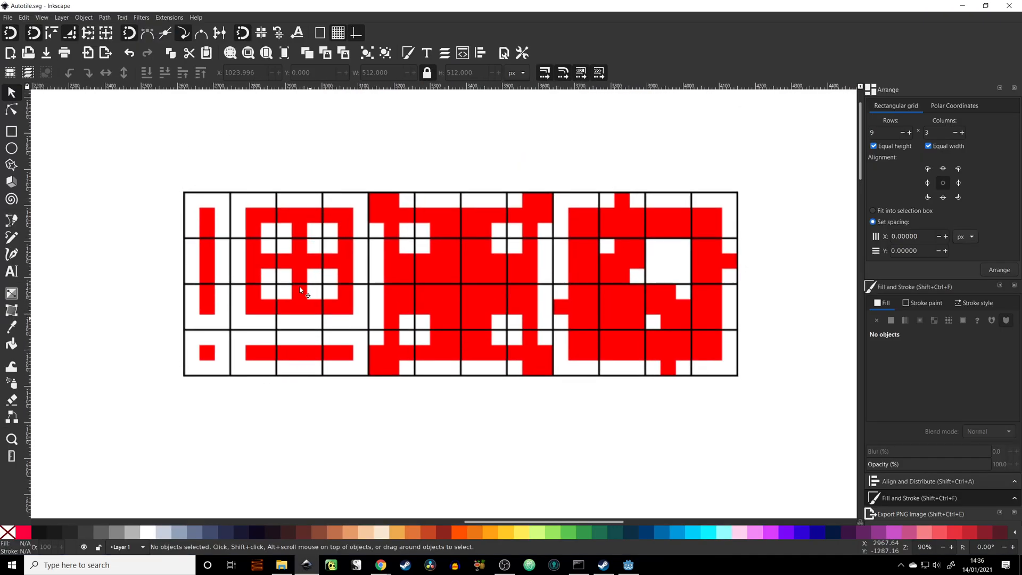
mouse_move(272, 162)
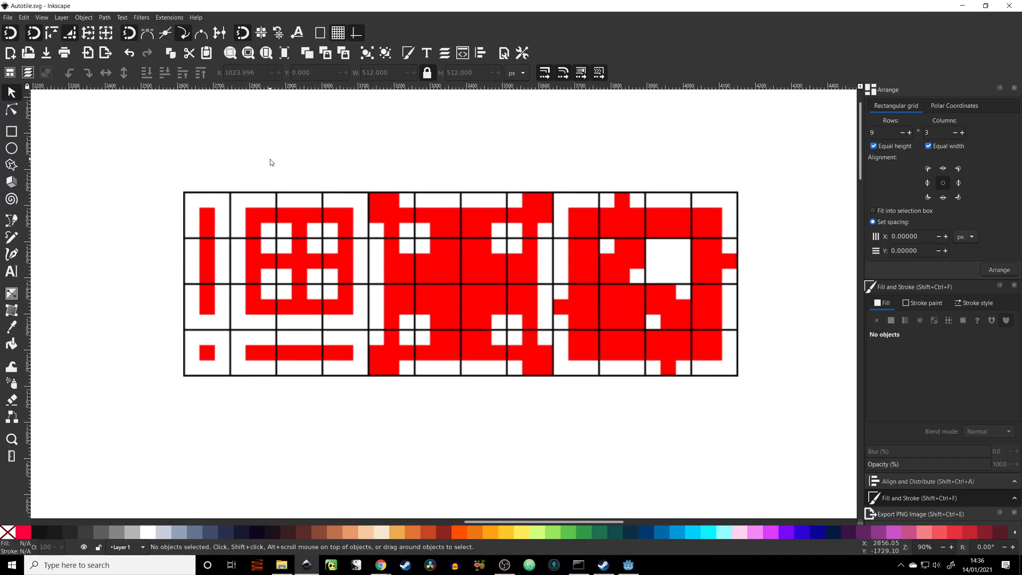
mouse_move(208, 217)
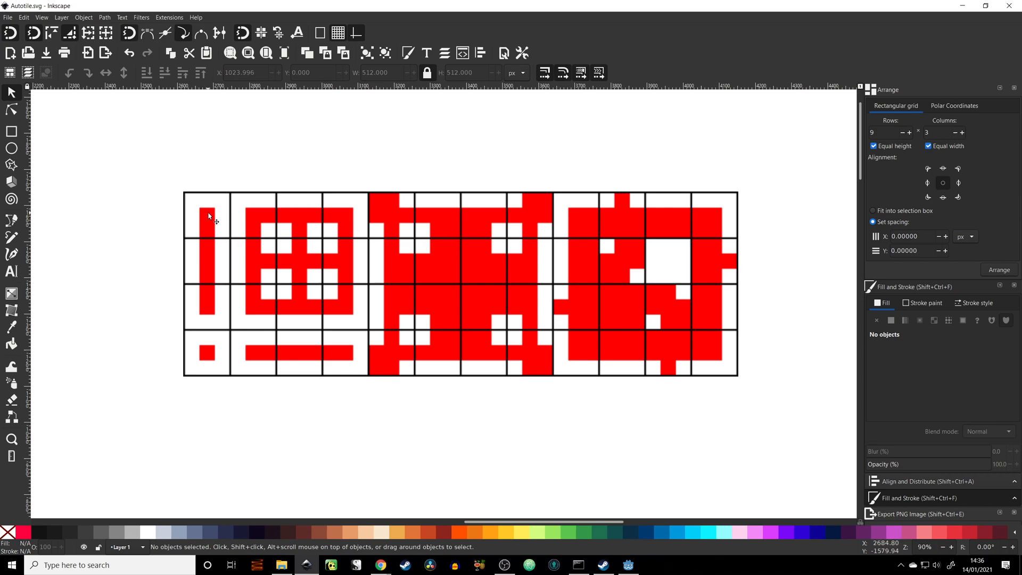
mouse_move(207, 217)
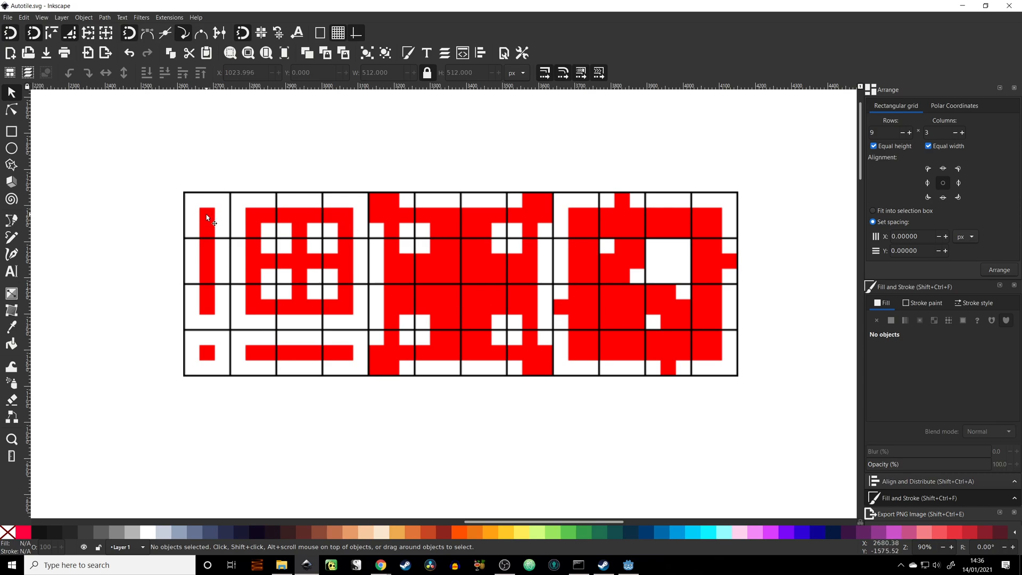
mouse_move(207, 355)
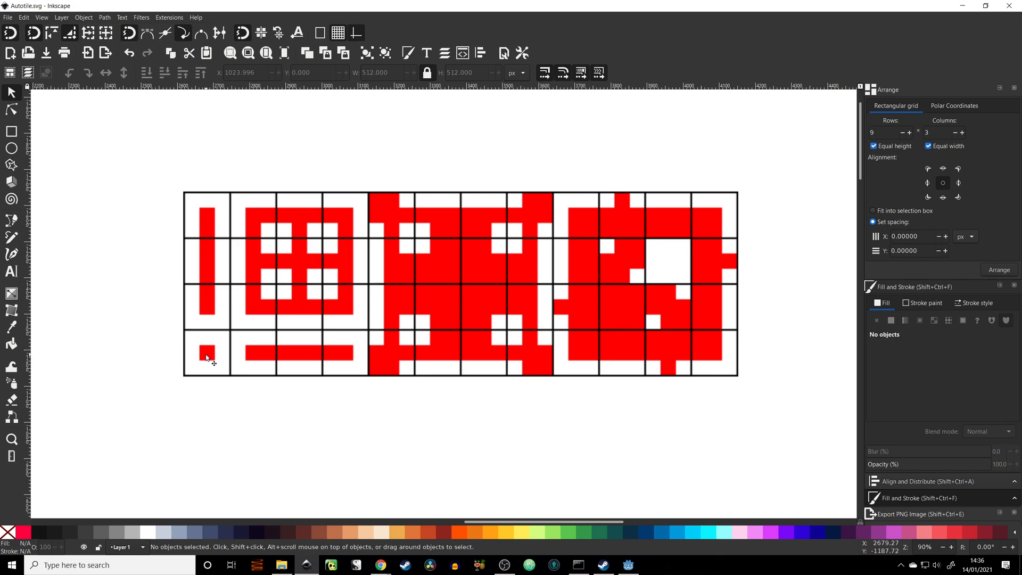
mouse_move(211, 346)
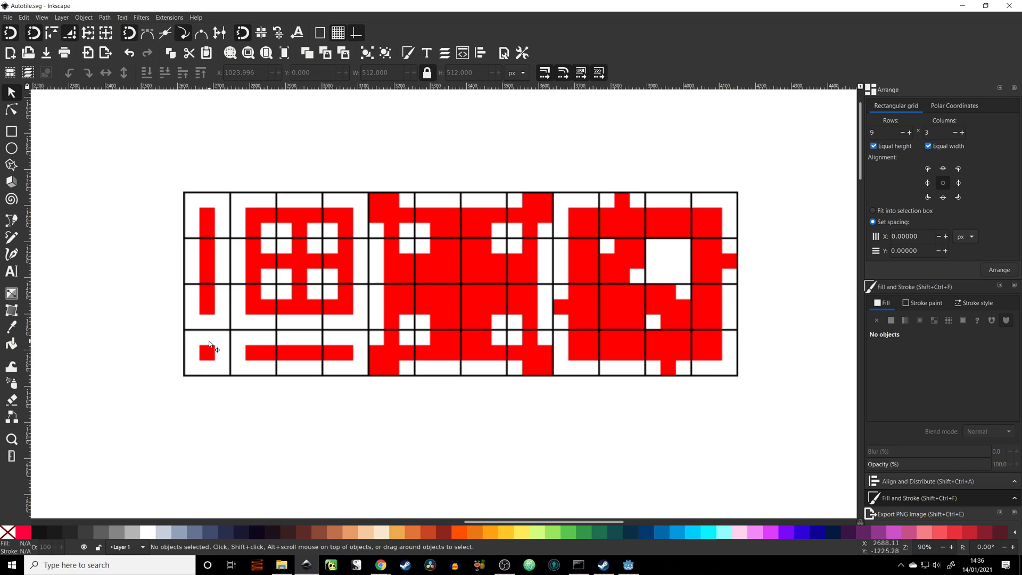
mouse_move(221, 374)
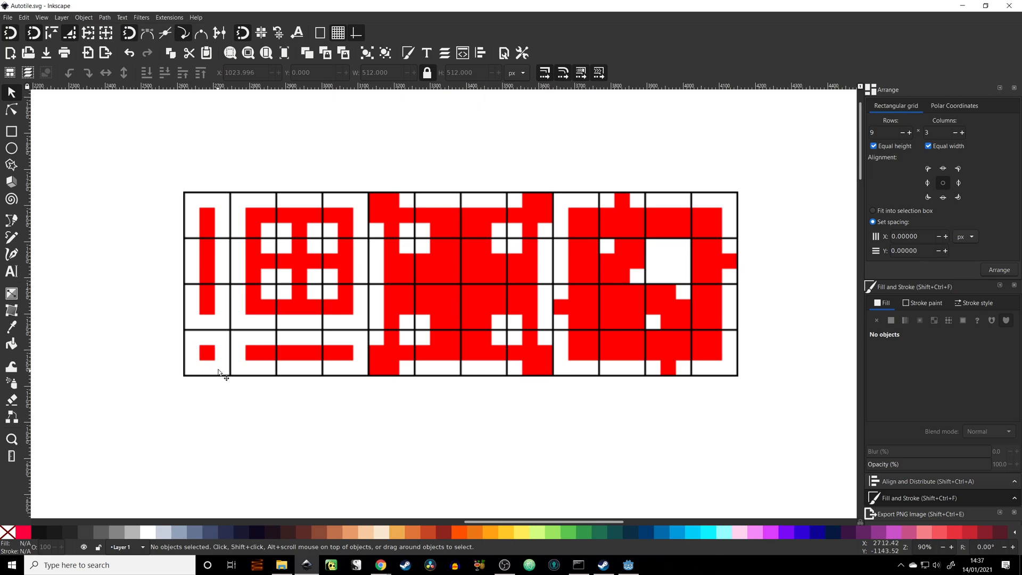
mouse_move(219, 351)
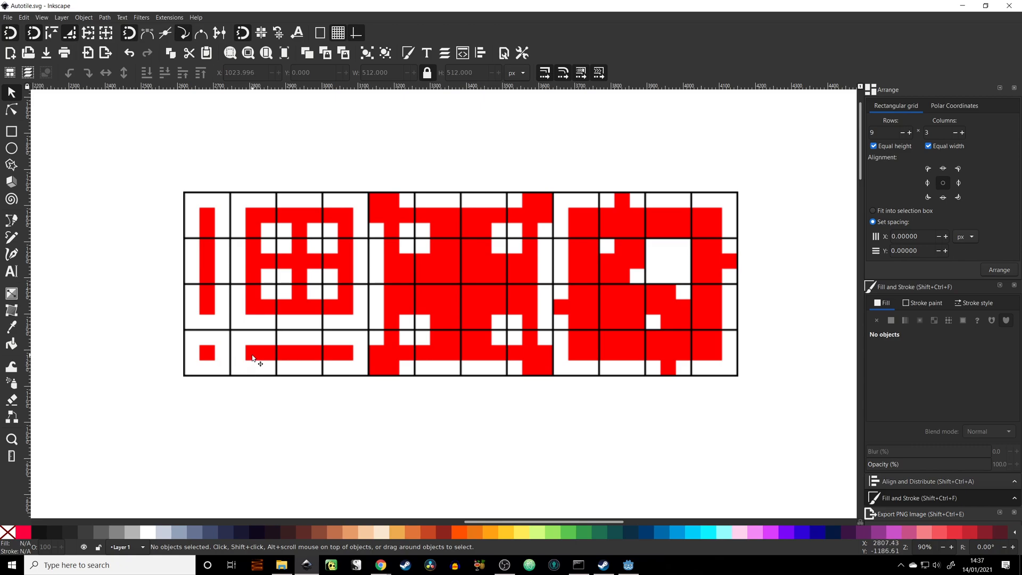
mouse_move(271, 358)
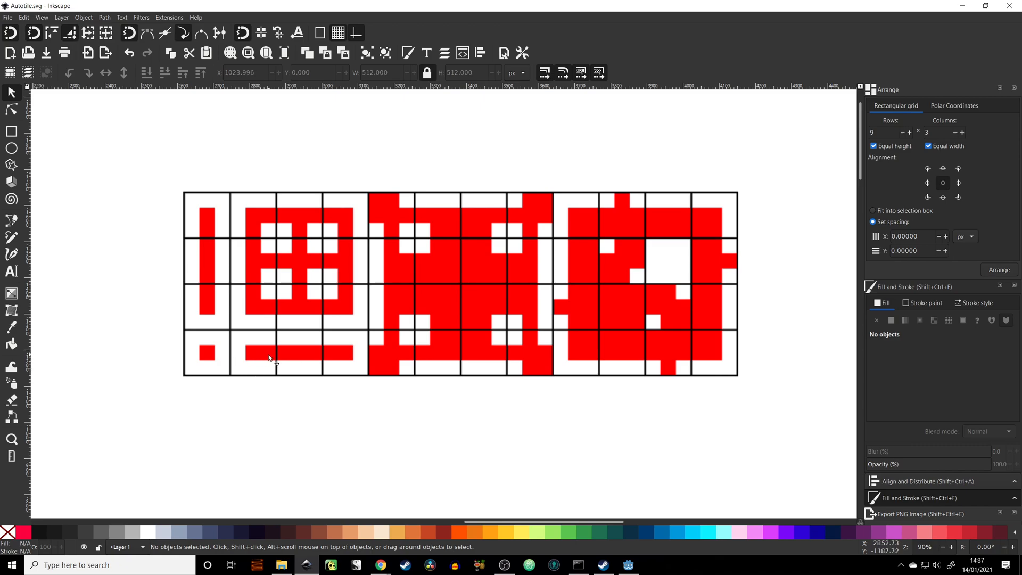
mouse_move(242, 366)
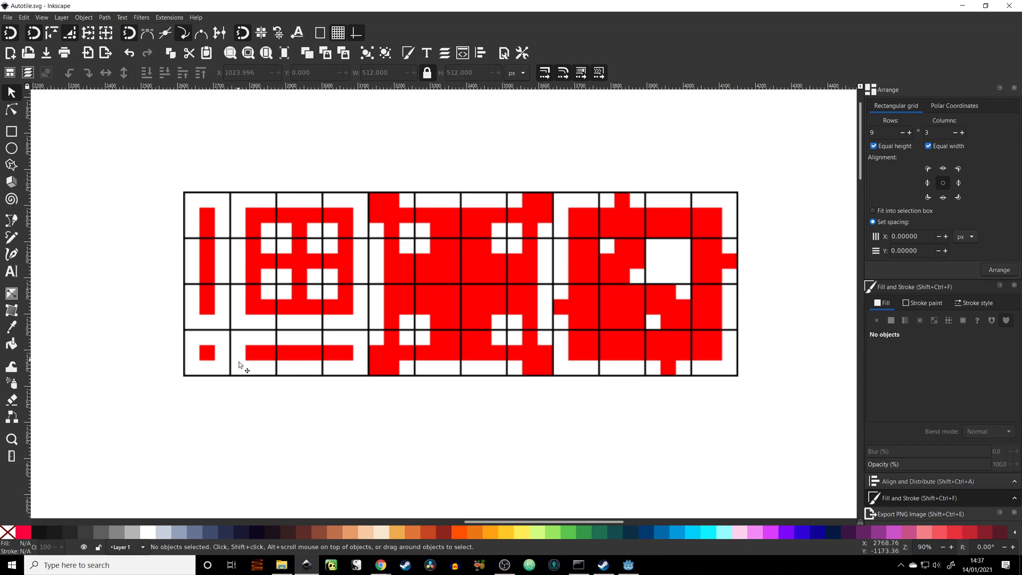